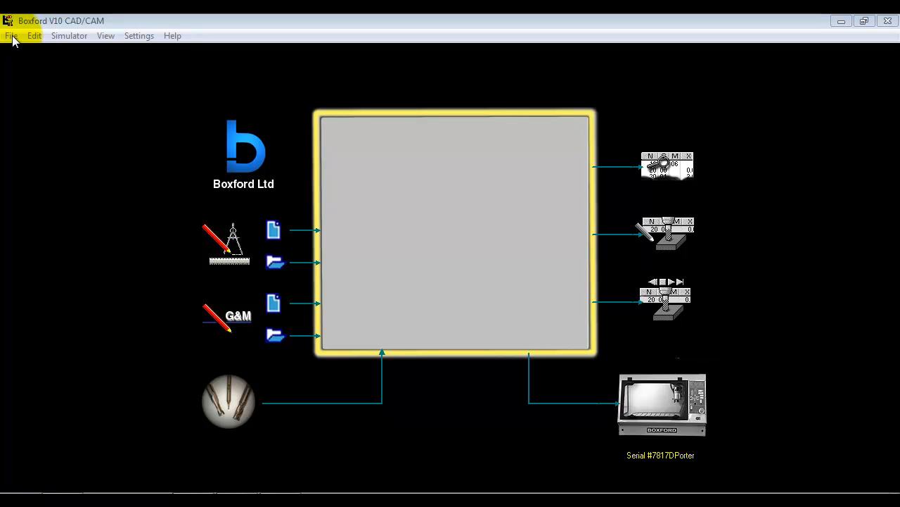
Launch the 3D-GeoCAM importer from File > Import
left_click(12, 35)
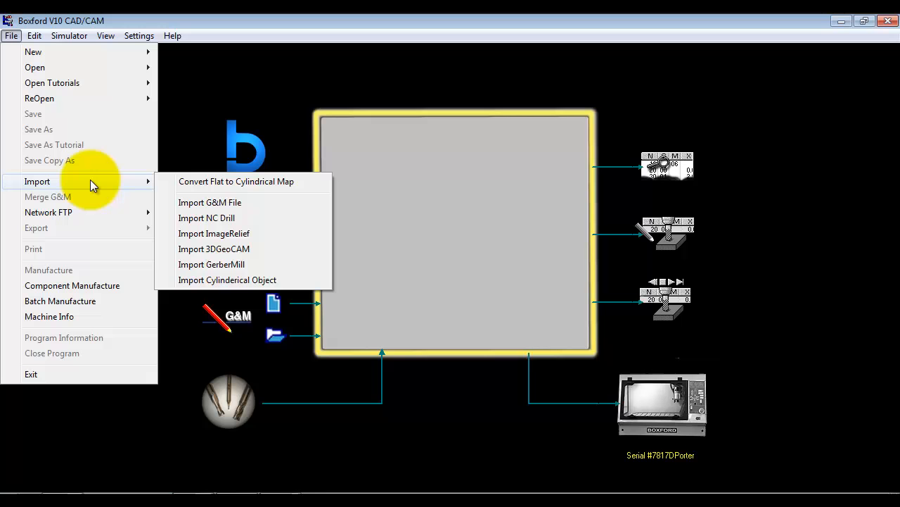
mouse_move(214, 247)
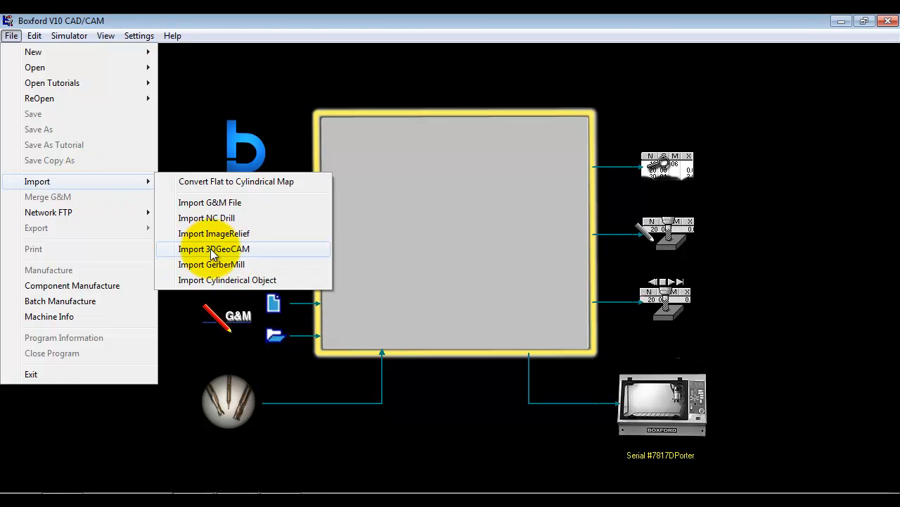
left_click(214, 248)
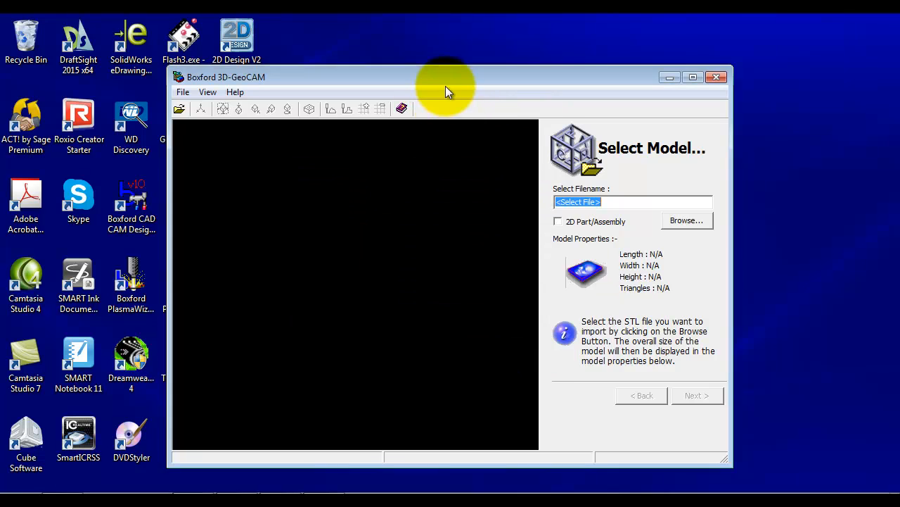
Maximise the GeoCAM window and load the recent car body STL (130 × 44.03 × 64)
left_click(692, 76)
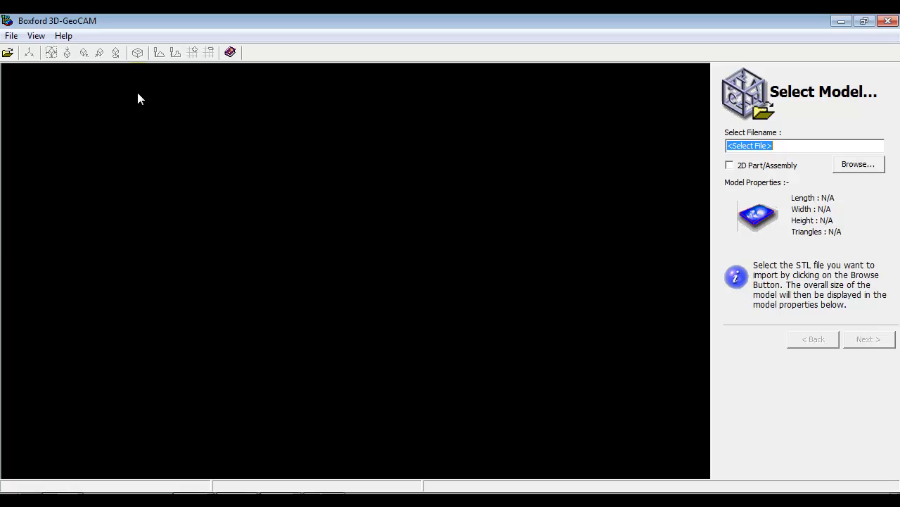
left_click(12, 35)
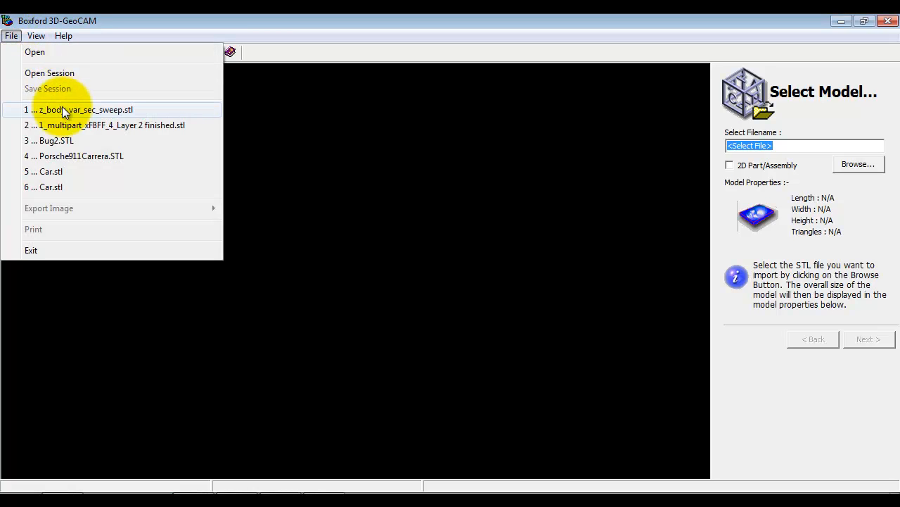
left_click(84, 110)
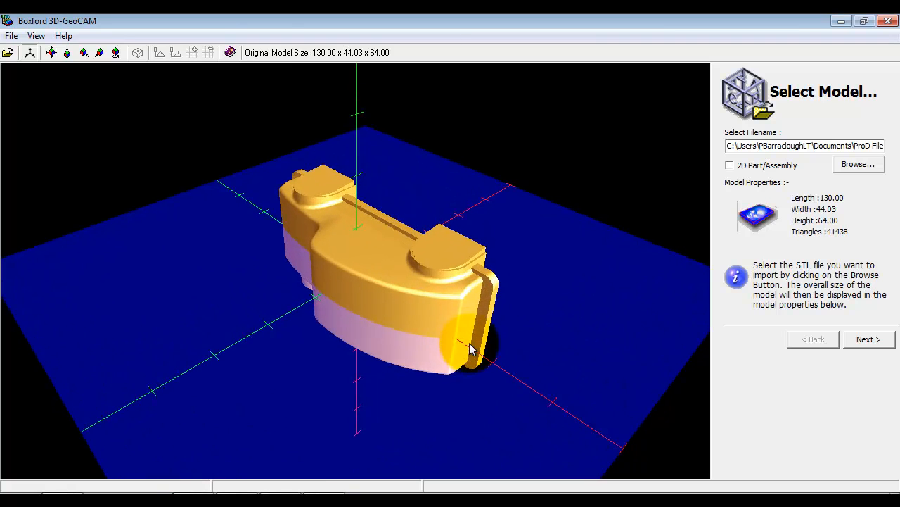
Tilt the view to inspect the car, then accept the model on Select Model
left_click_drag(471, 349, 287, 235)
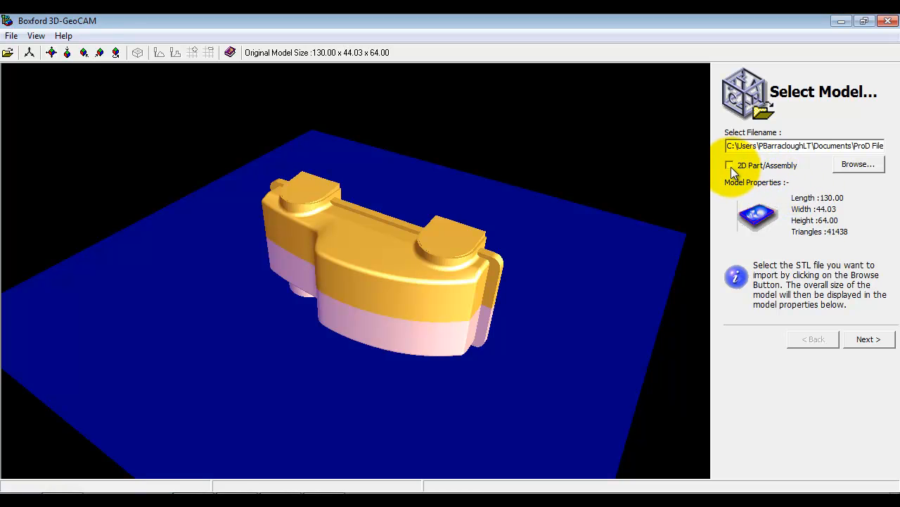
mouse_move(760, 177)
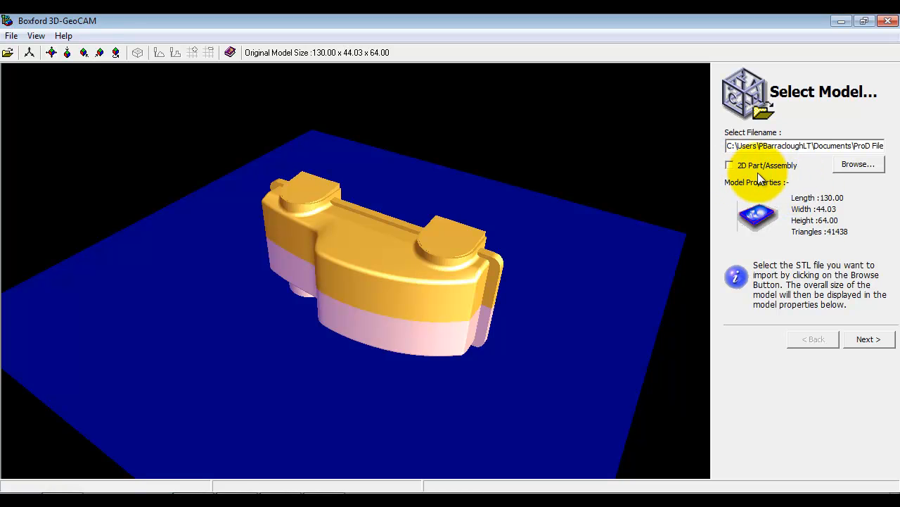
mouse_move(425, 259)
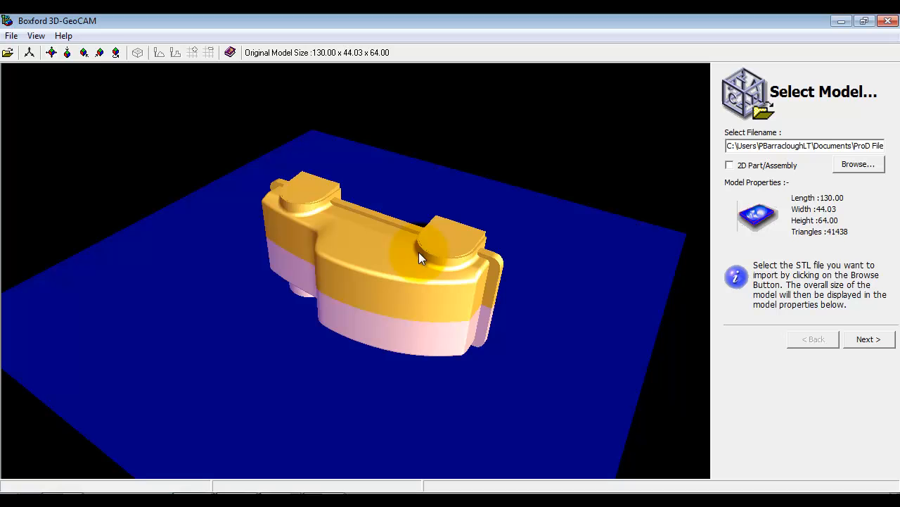
mouse_move(532, 248)
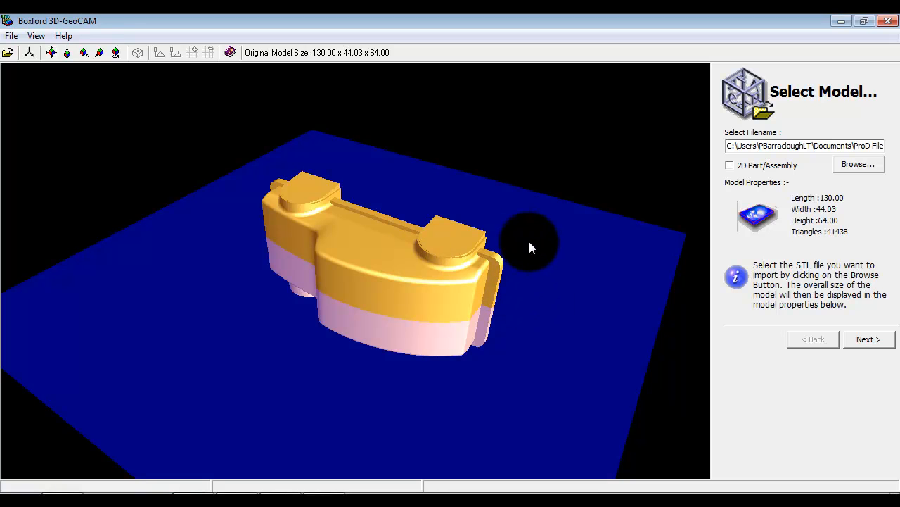
mouse_move(556, 279)
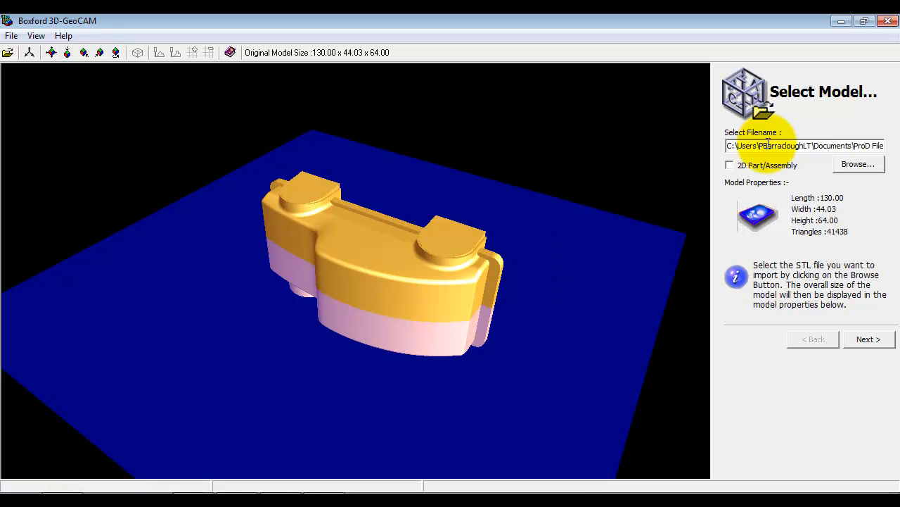
left_click(869, 339)
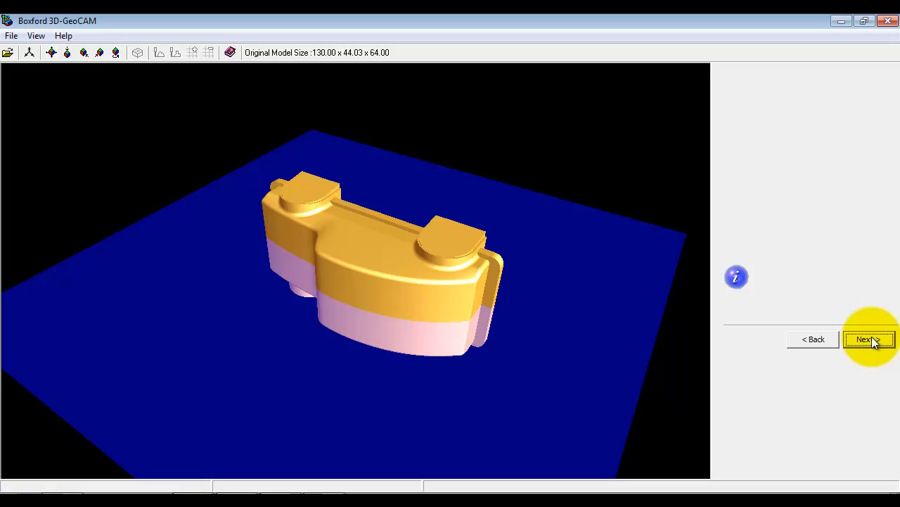
On Define Cut Plane choose orientation B so the car stands on its wheels and lower the cut height
left_click(870, 339)
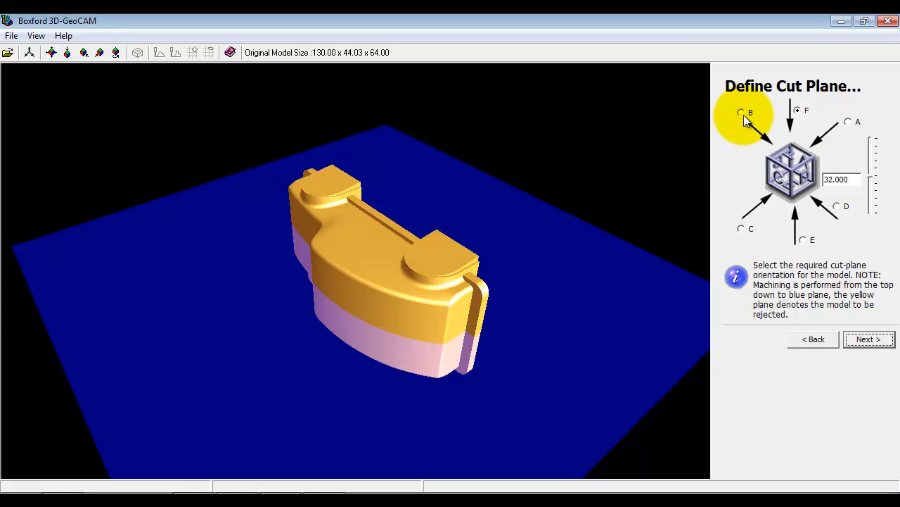
left_click(740, 113)
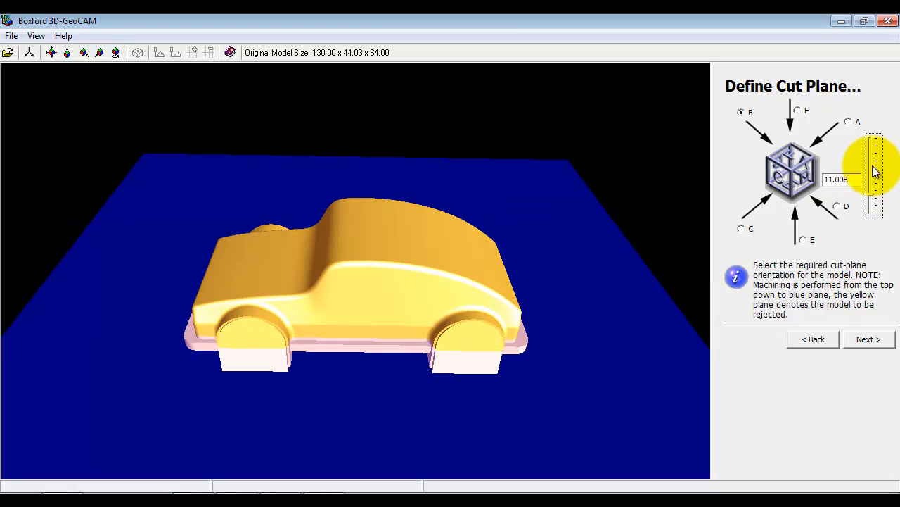
left_click_drag(875, 171, 879, 147)
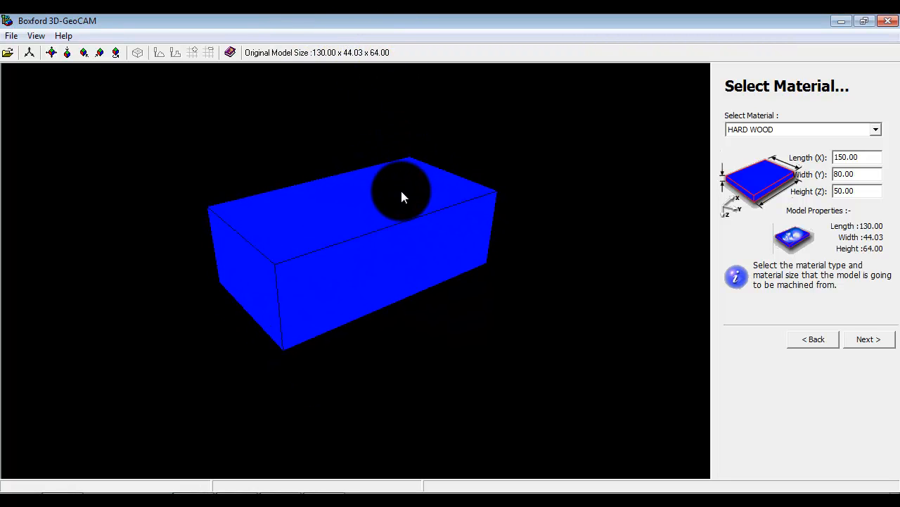
Choose HARD WOOD stock at 150 × 80 × 50 and accept it
left_click_drag(405, 197, 419, 228)
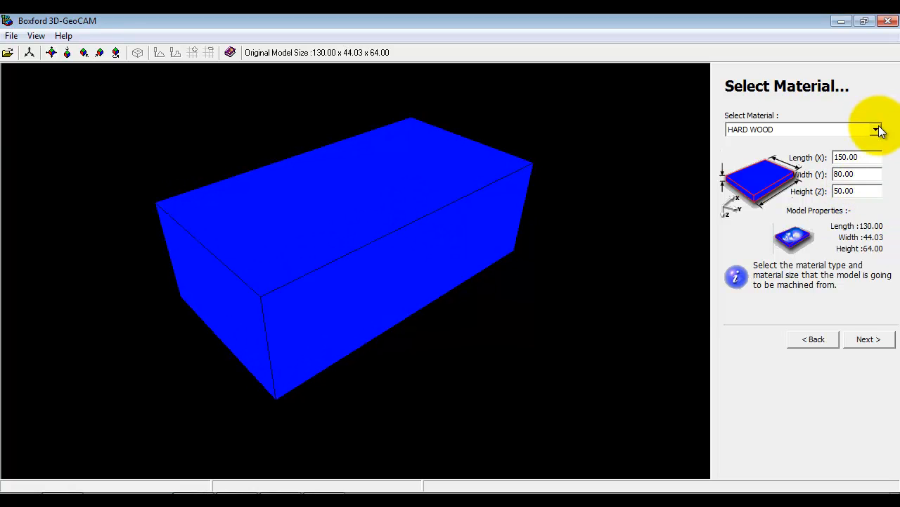
left_click(876, 130)
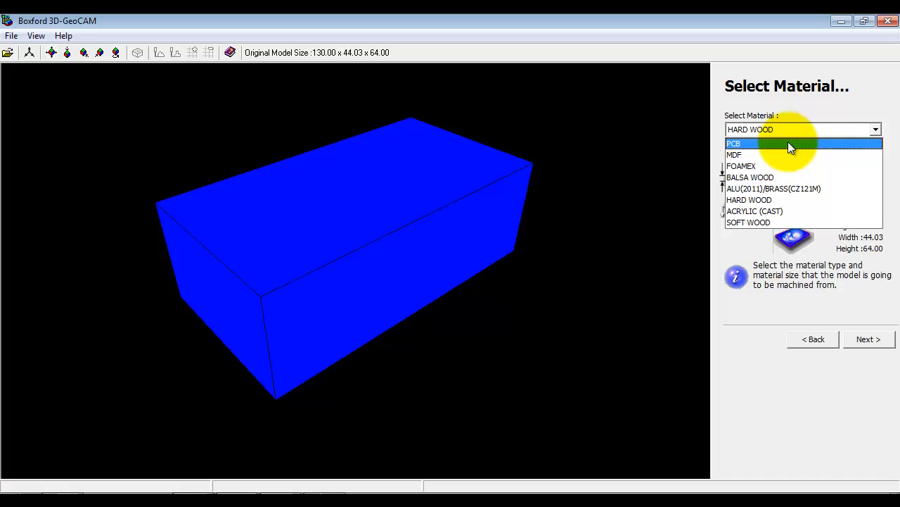
mouse_move(766, 200)
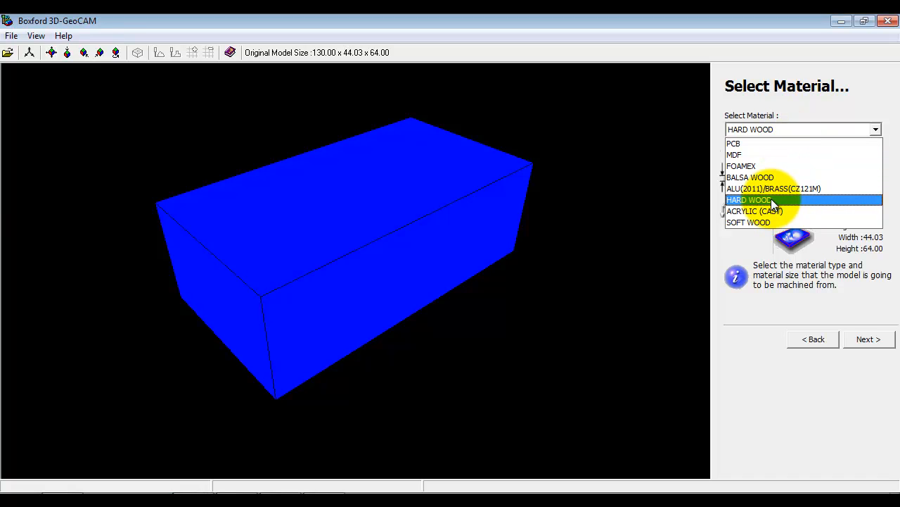
left_click(748, 200)
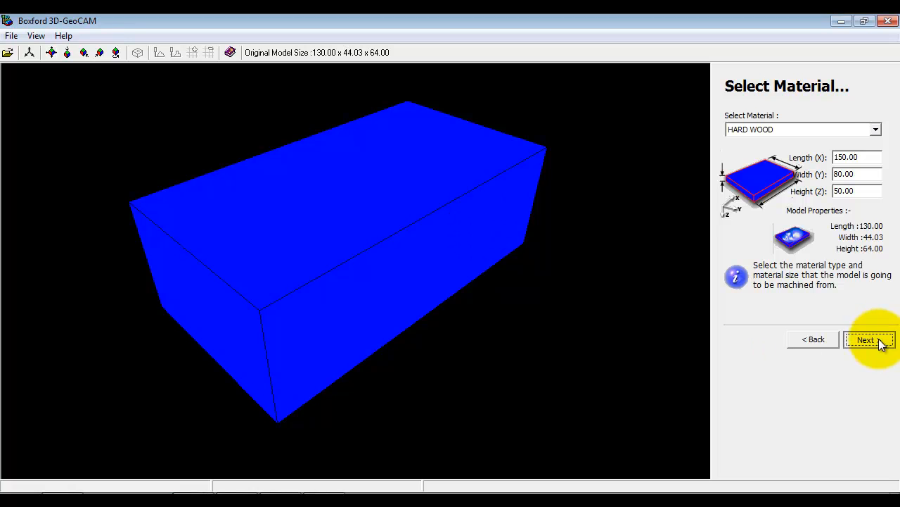
left_click(869, 339)
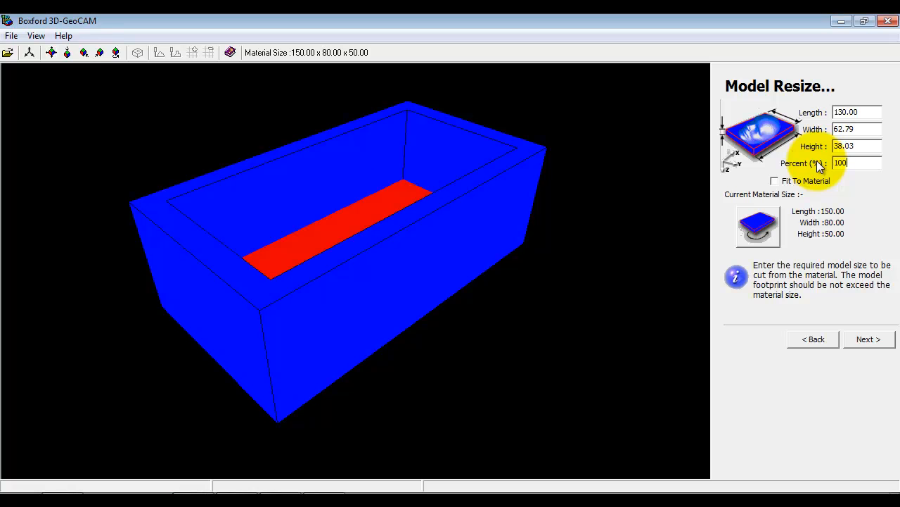
Accept the 130 × 62.79 × 38.03 model size, Fit to Centre work shift and default tooling
left_click(869, 339)
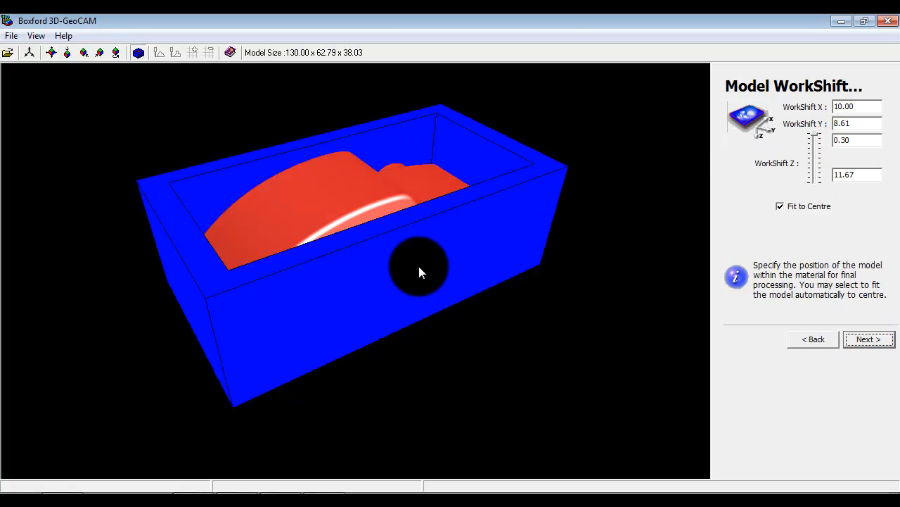
left_click_drag(419, 273, 457, 254)
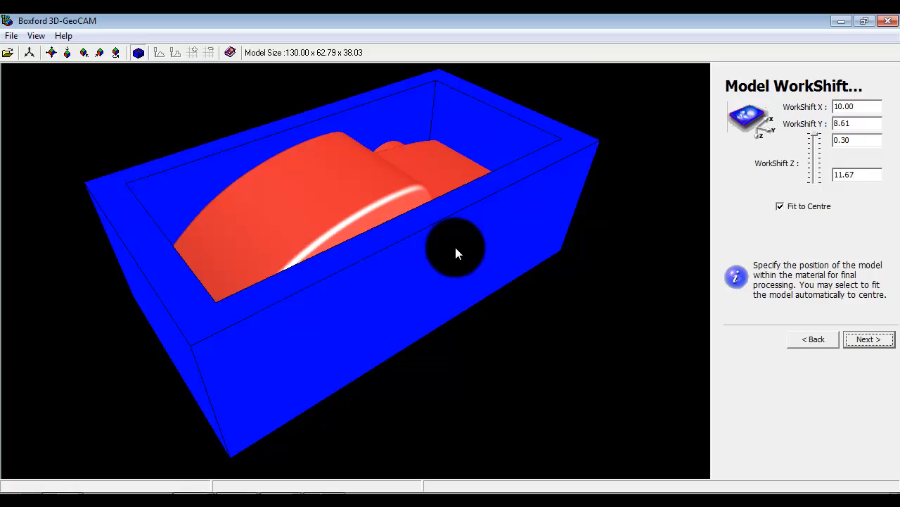
left_click(870, 339)
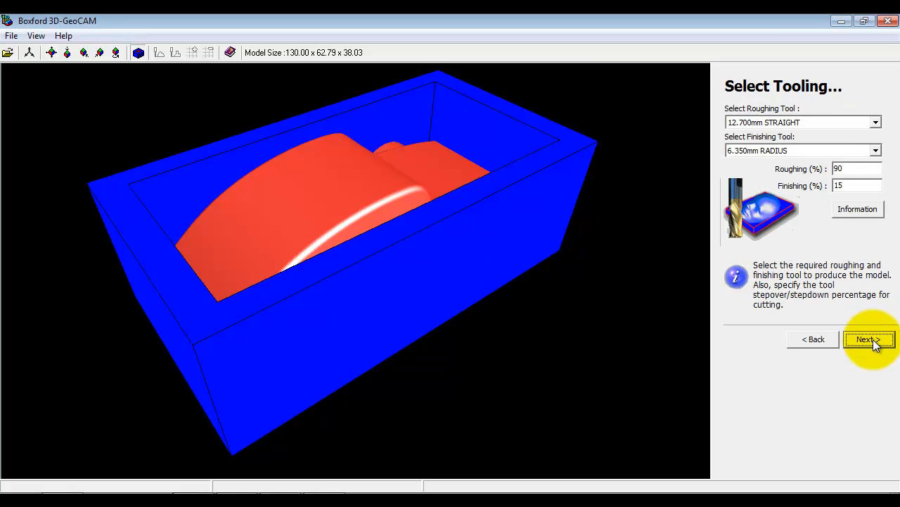
mouse_move(493, 148)
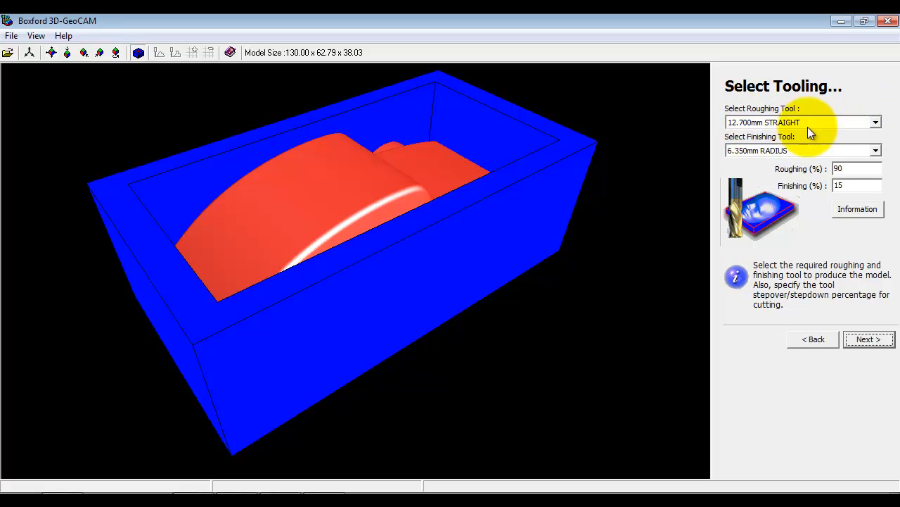
mouse_move(785, 129)
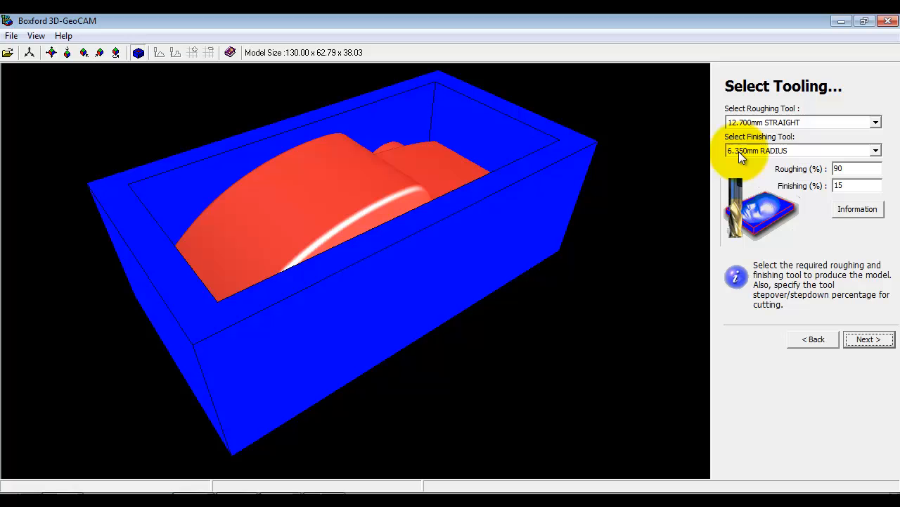
mouse_move(857, 318)
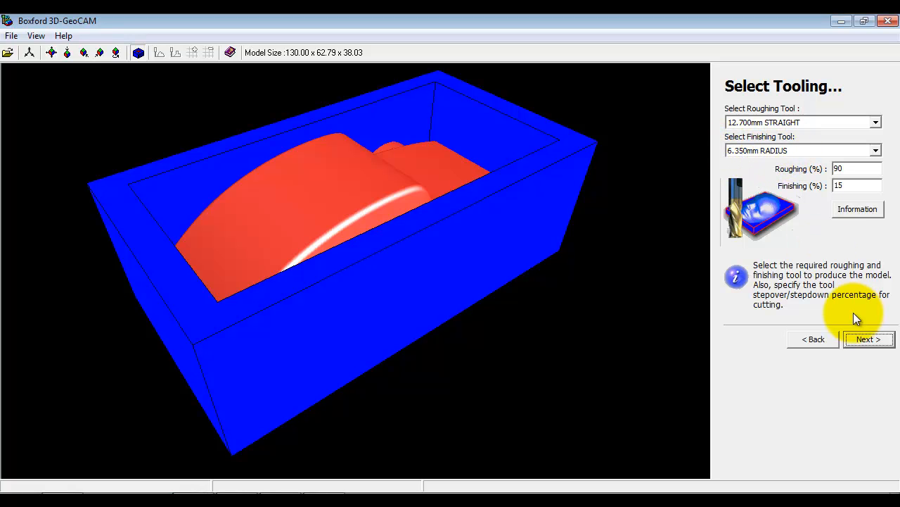
left_click(869, 339)
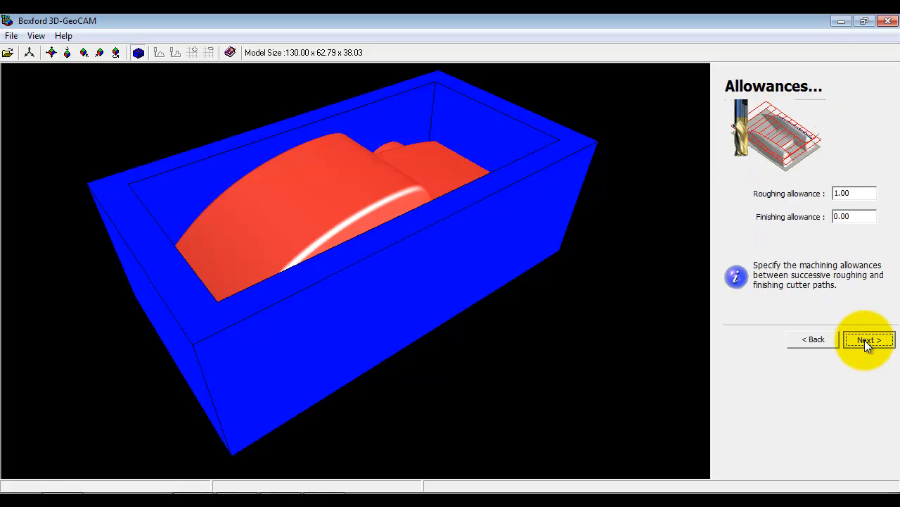
Accept allowances and footprint, keep Offset Waterline roughing and Raster Profile finishing
left_click(869, 339)
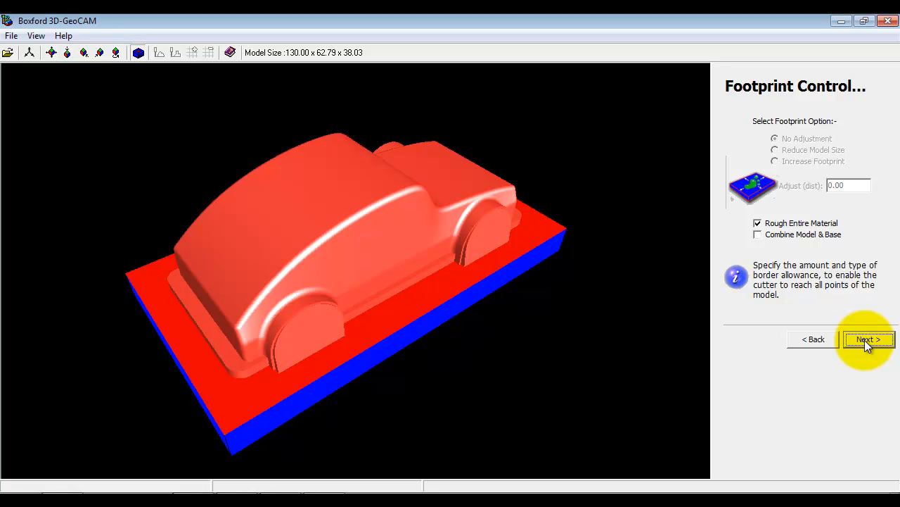
left_click(868, 339)
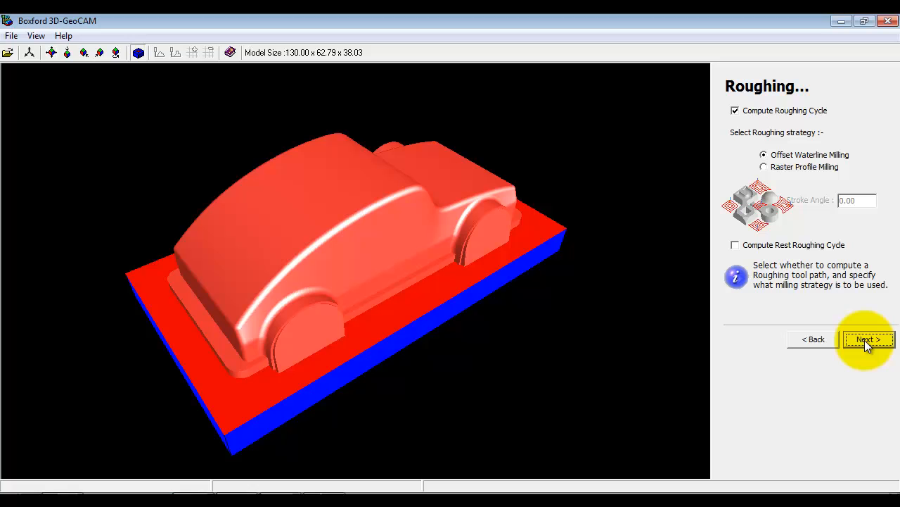
mouse_move(813, 143)
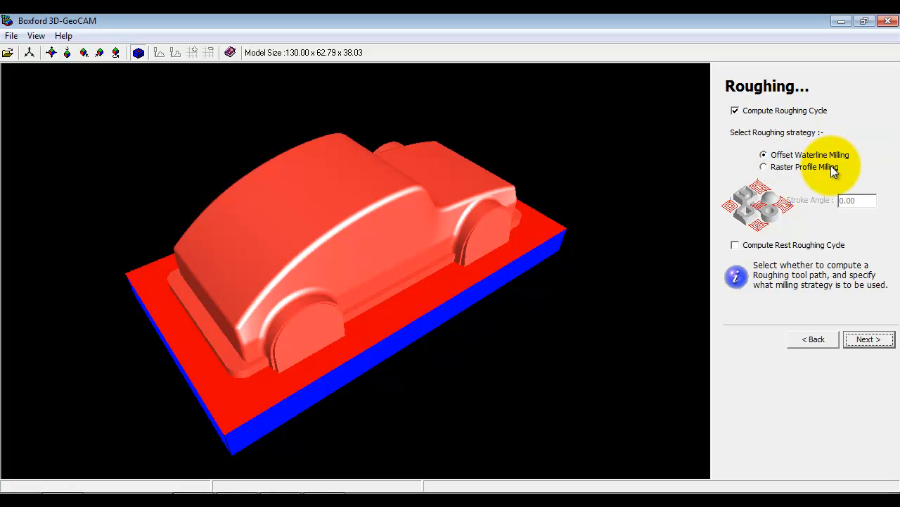
left_click(869, 339)
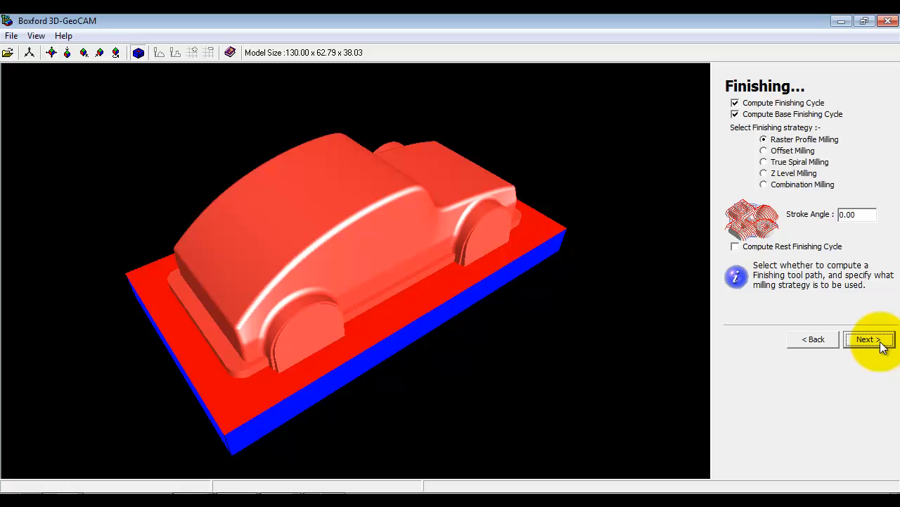
left_click(869, 339)
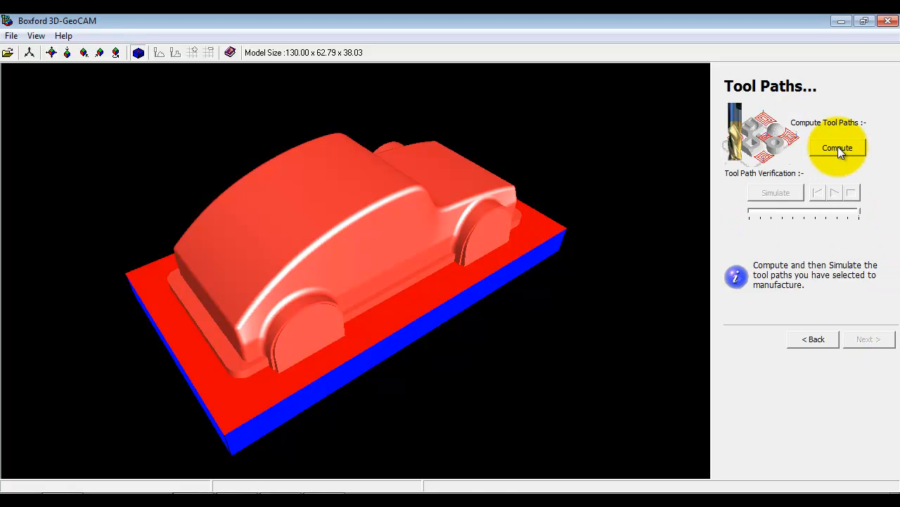
Compute the roughing and finishing tool paths, inspect them and start the simulation
left_click(839, 147)
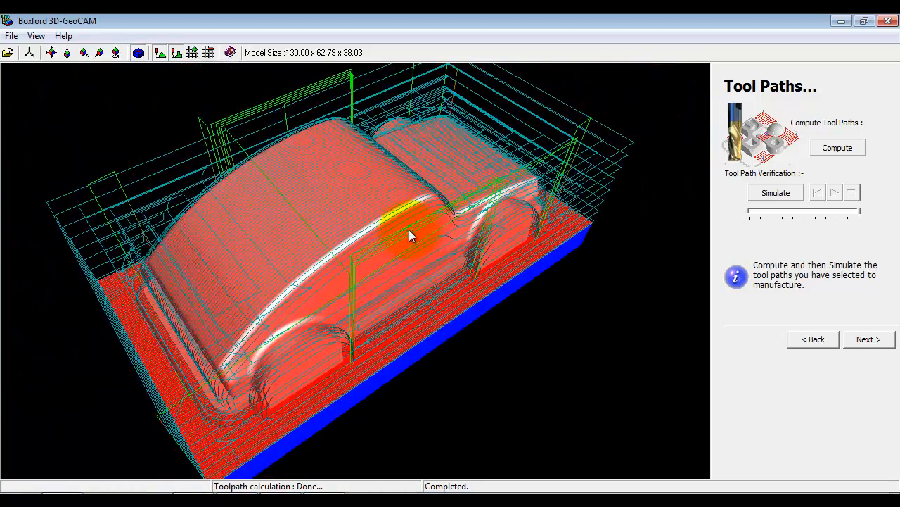
left_click_drag(411, 237, 415, 214)
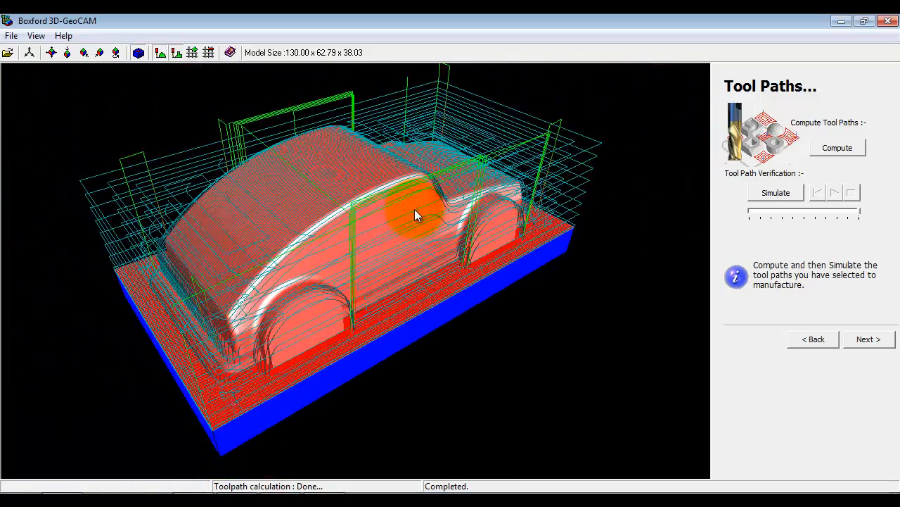
left_click_drag(415, 214, 506, 214)
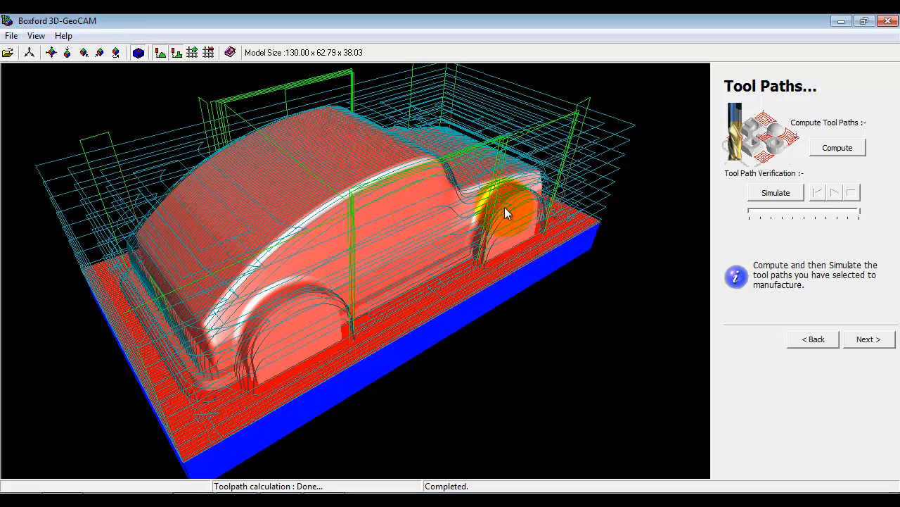
left_click(775, 191)
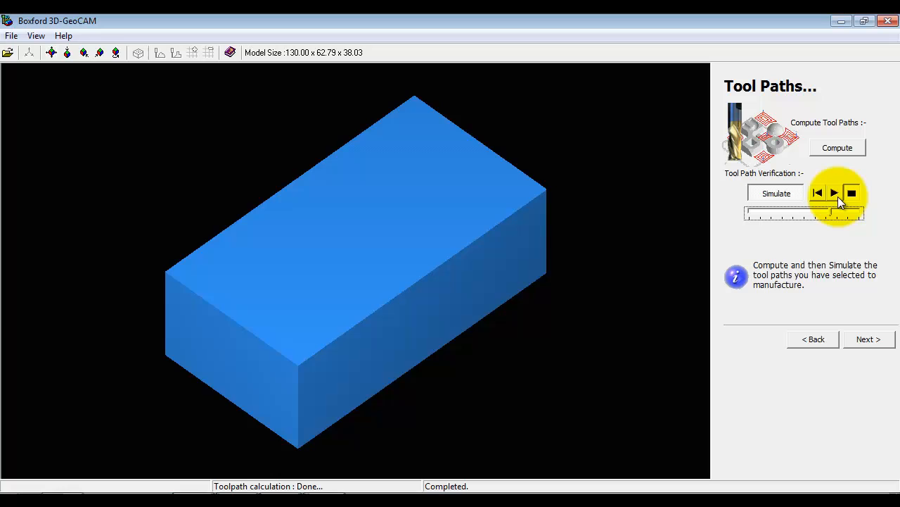
Play the machining simulation until the block becomes the finished car
left_click(835, 192)
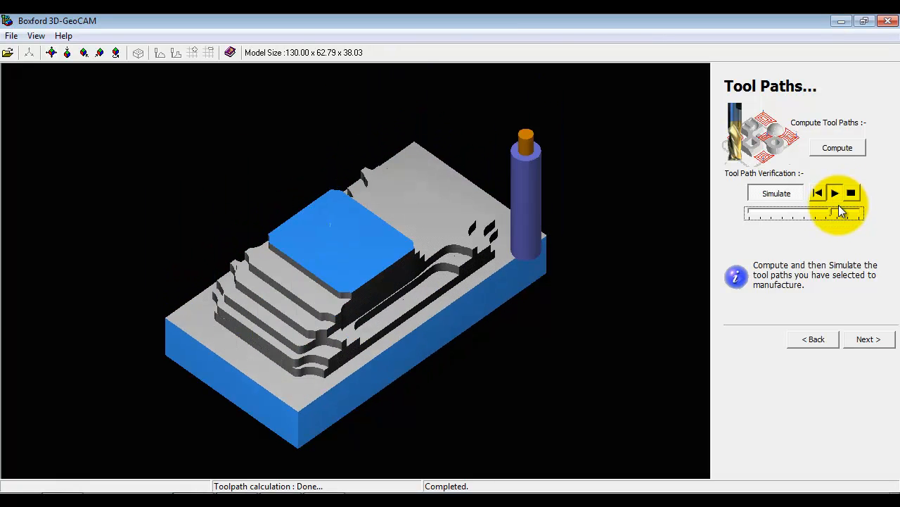
left_click(835, 193)
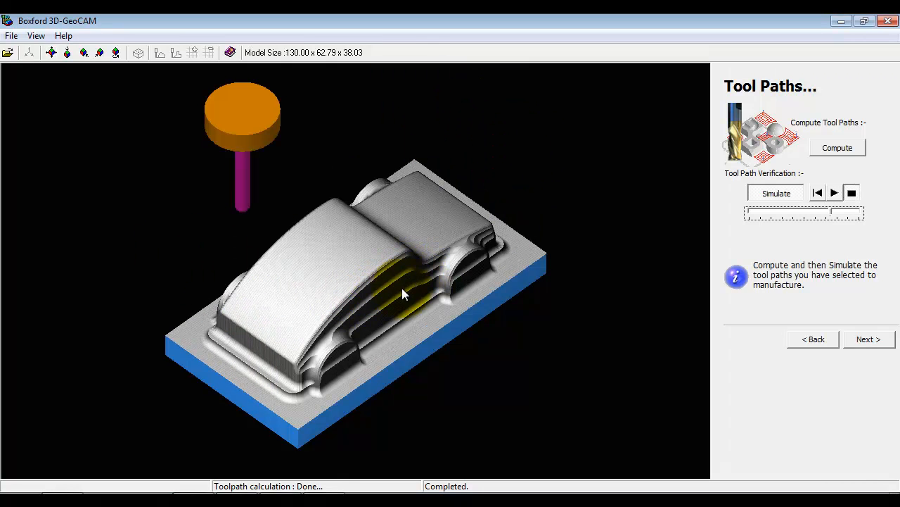
mouse_move(406, 290)
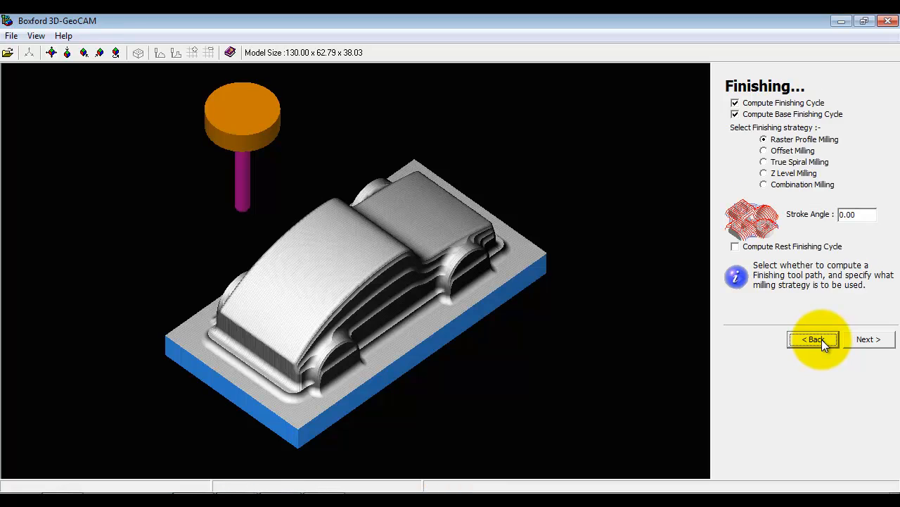
mouse_move(751, 139)
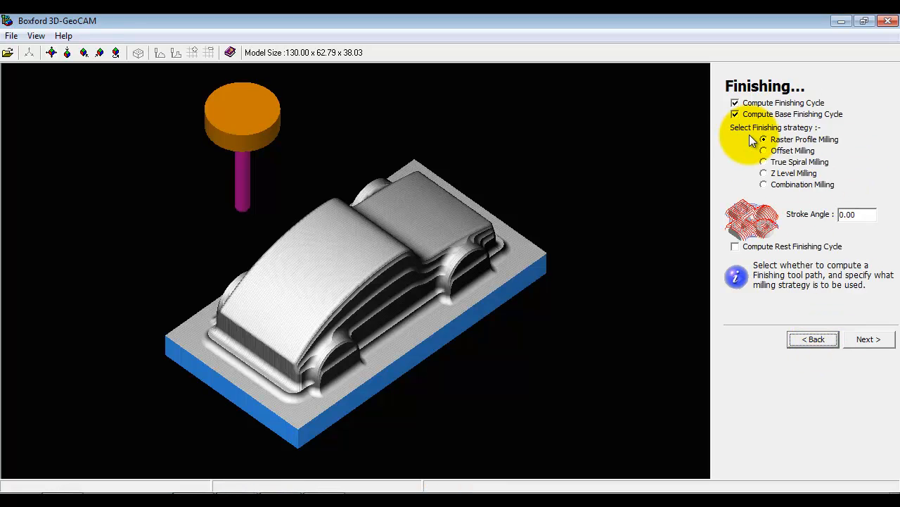
Select True Spiral Milling for finishing and recompute the tool paths
left_click(763, 162)
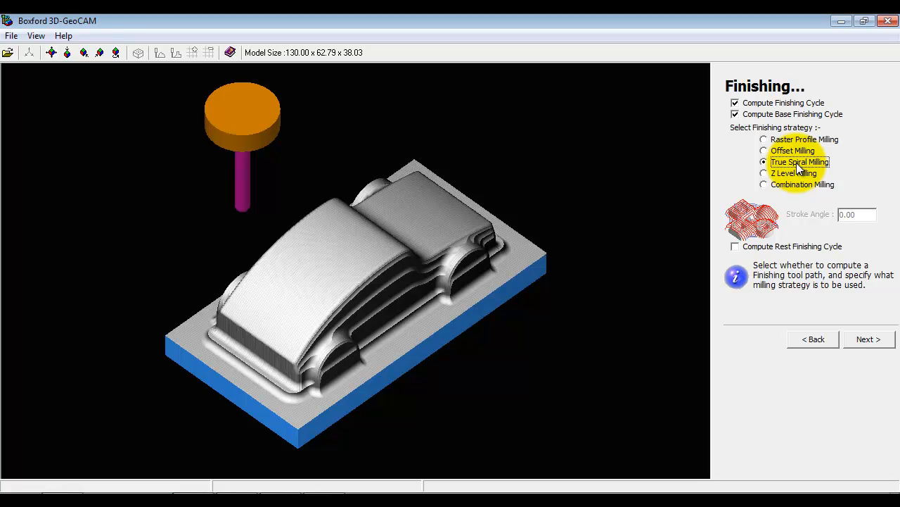
left_click(869, 337)
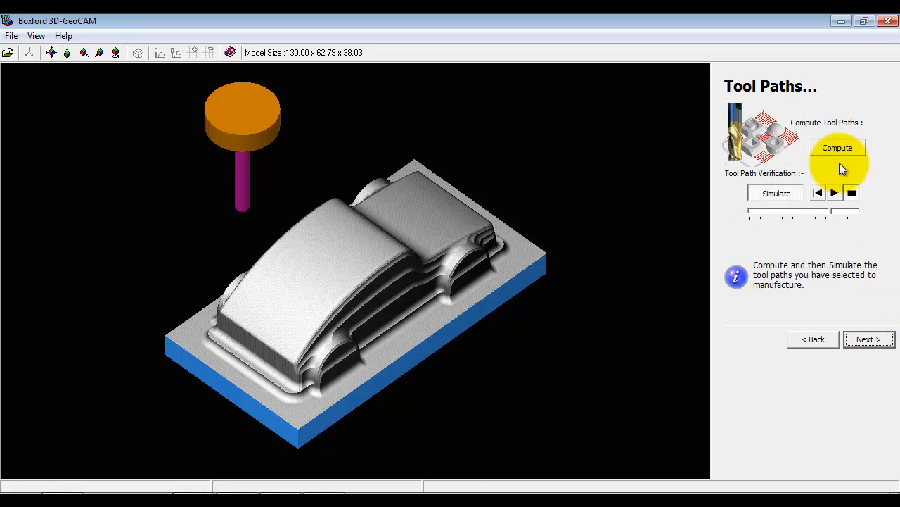
left_click(837, 147)
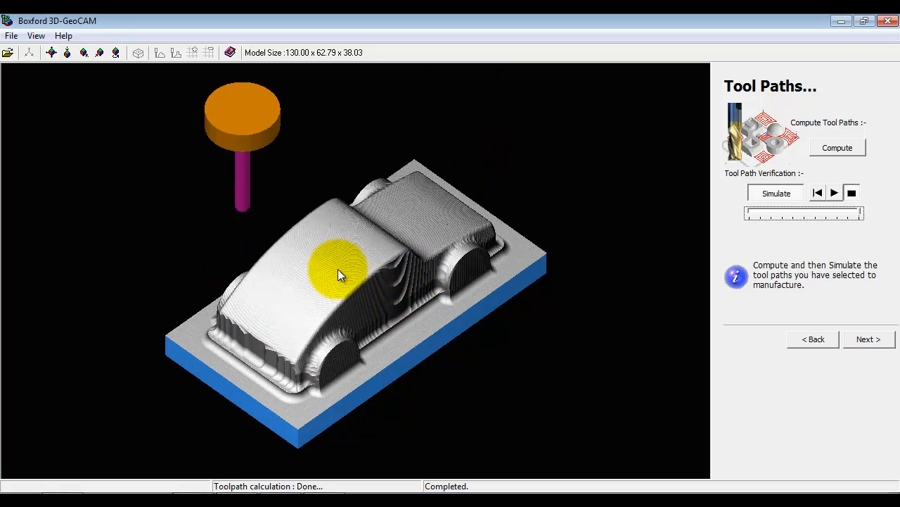
mouse_move(325, 267)
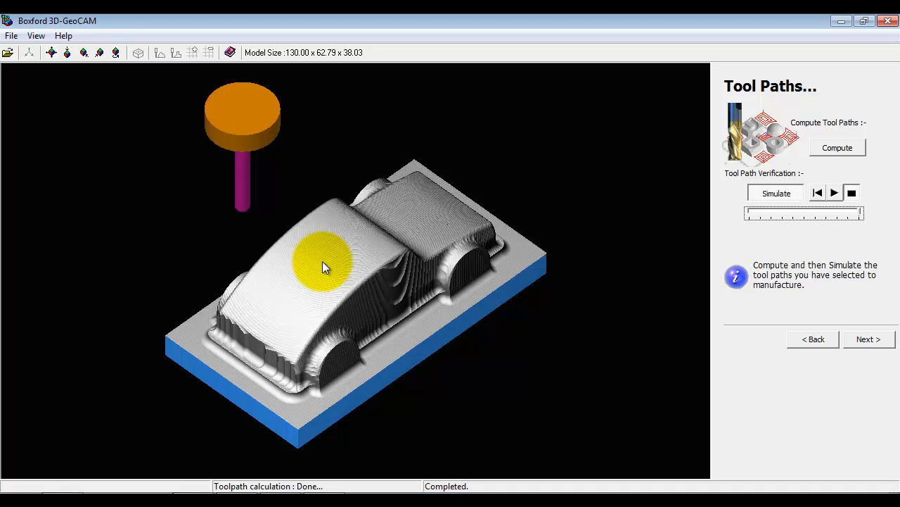
Choose raster profile milling for finishing with a 45° stroke angle
left_click(813, 338)
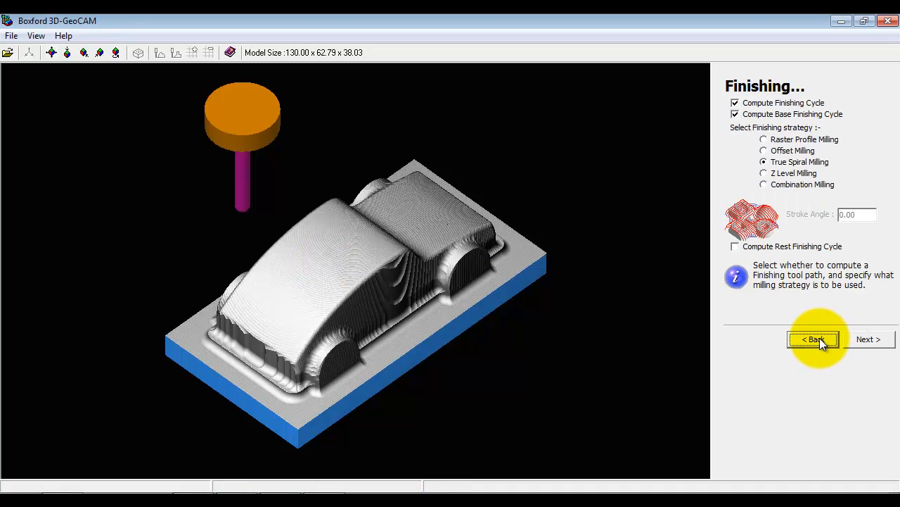
left_click(763, 139)
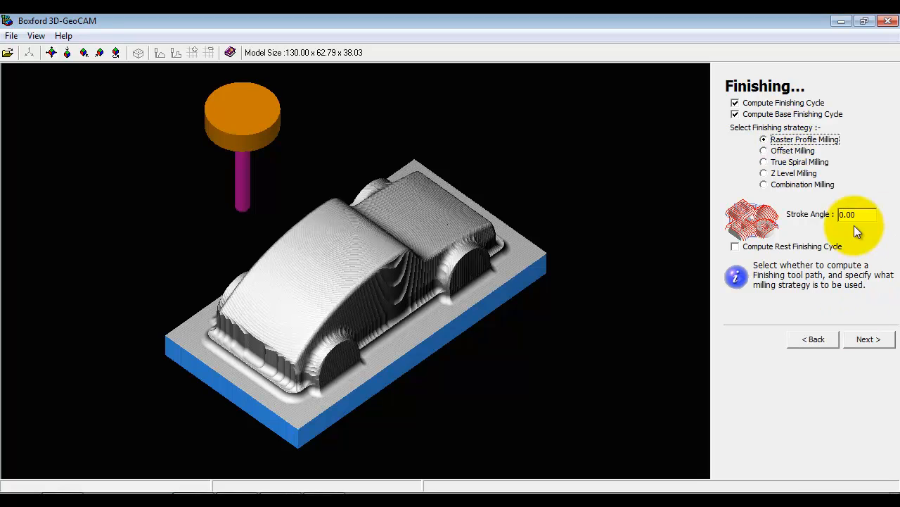
type("45")
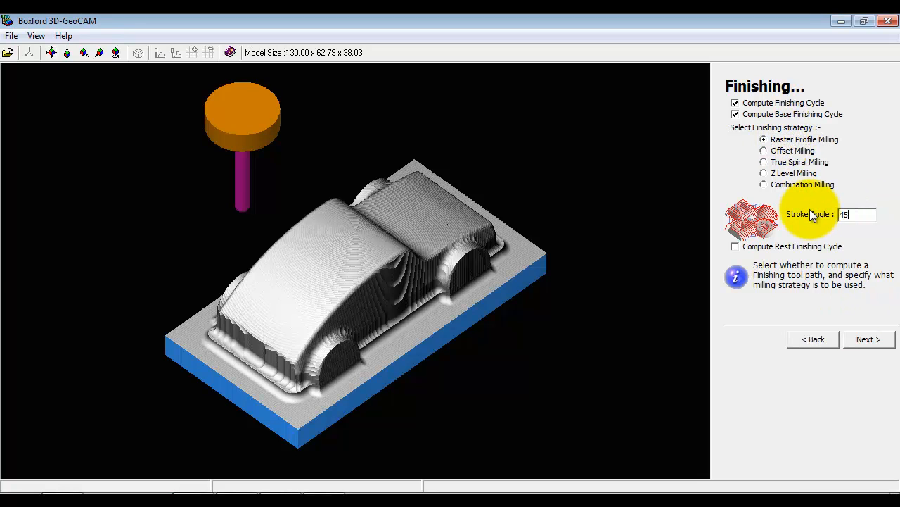
left_click(869, 339)
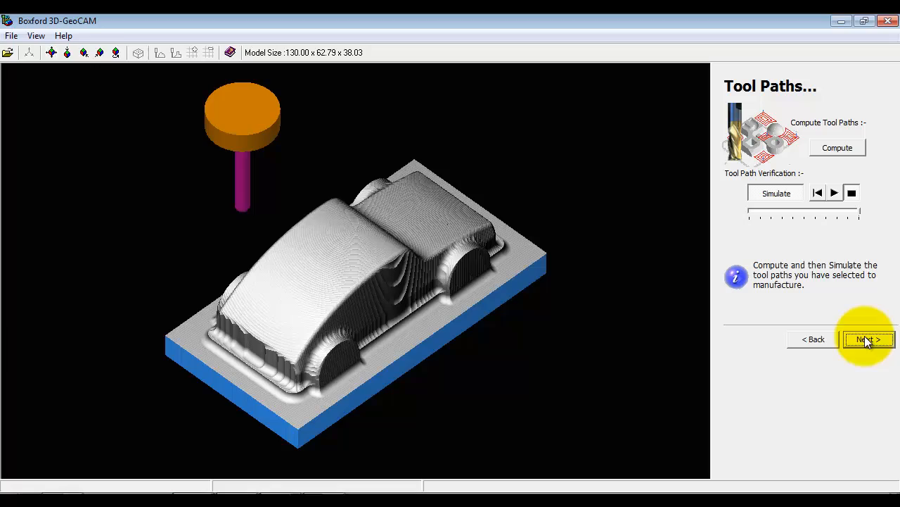
Compute the 45° raster finishing tool paths and load the block for simulation
left_click(838, 148)
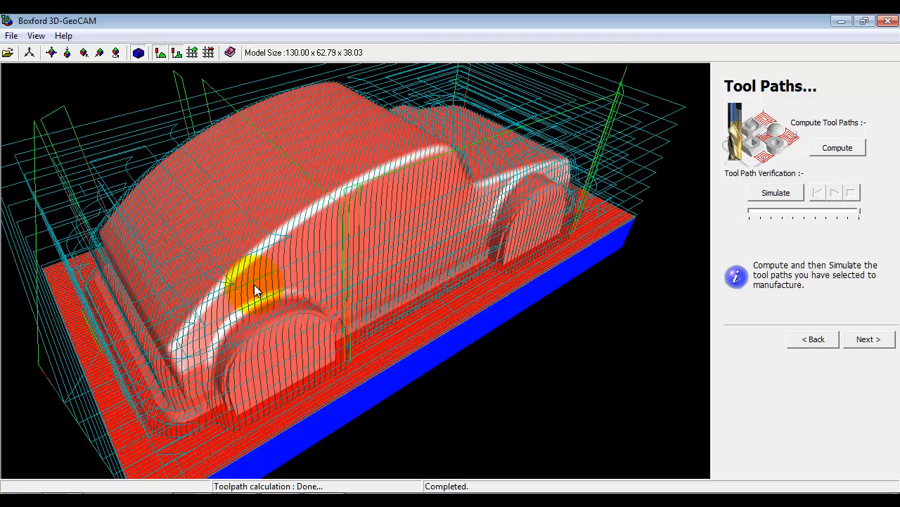
left_click(775, 191)
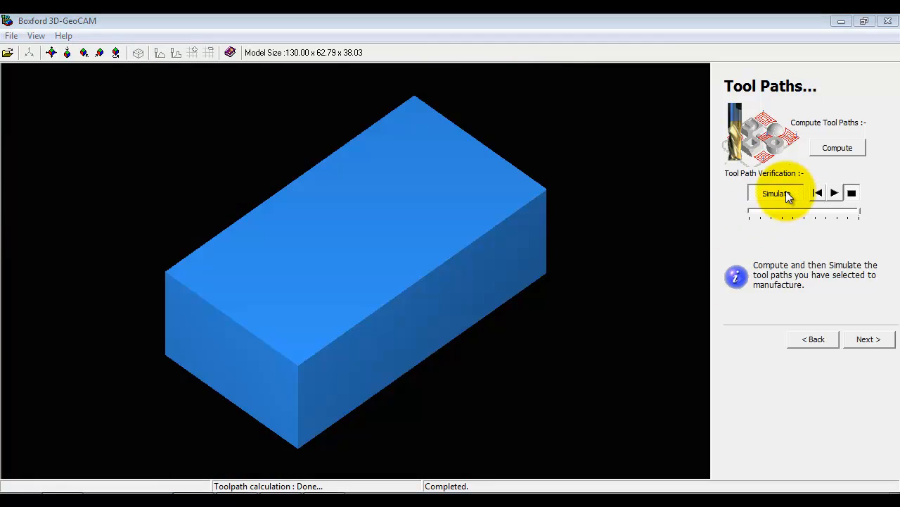
Play the machining simulation of the car with the 45° raster finish, adjusting speed
left_click(775, 193)
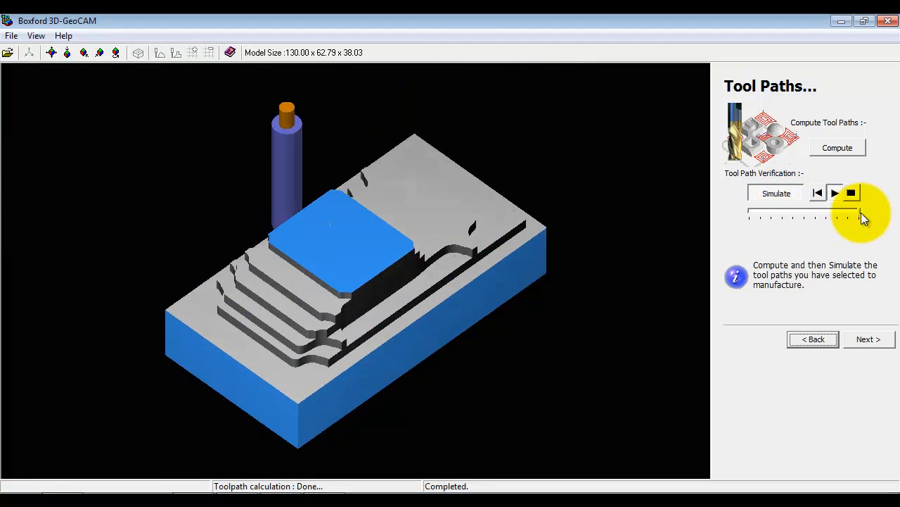
left_click(836, 193)
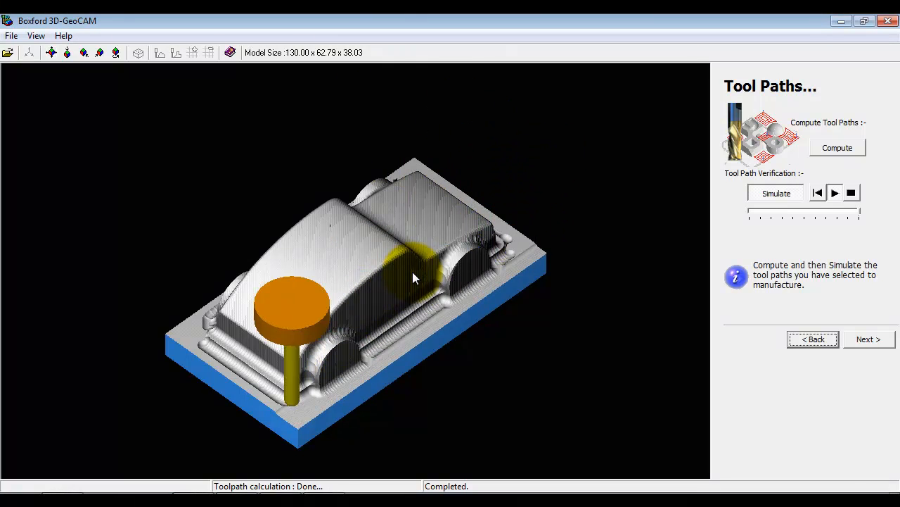
left_click(835, 192)
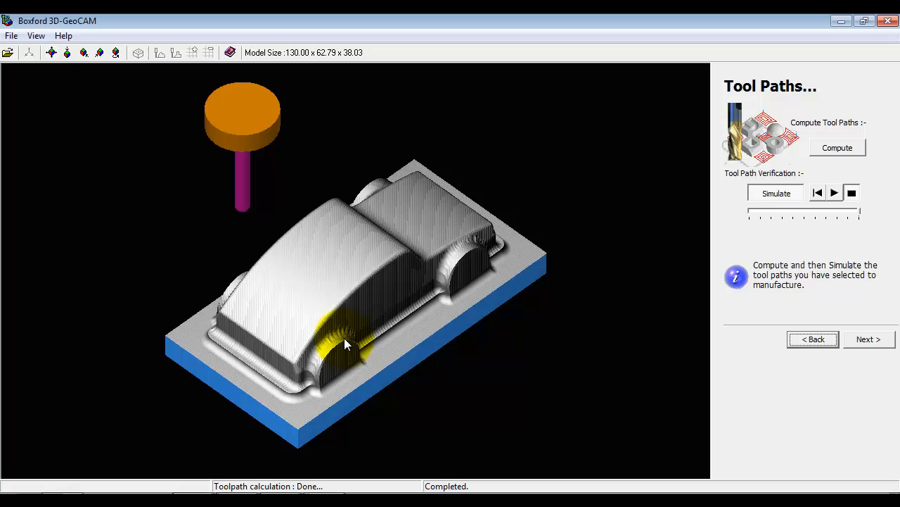
mouse_move(616, 245)
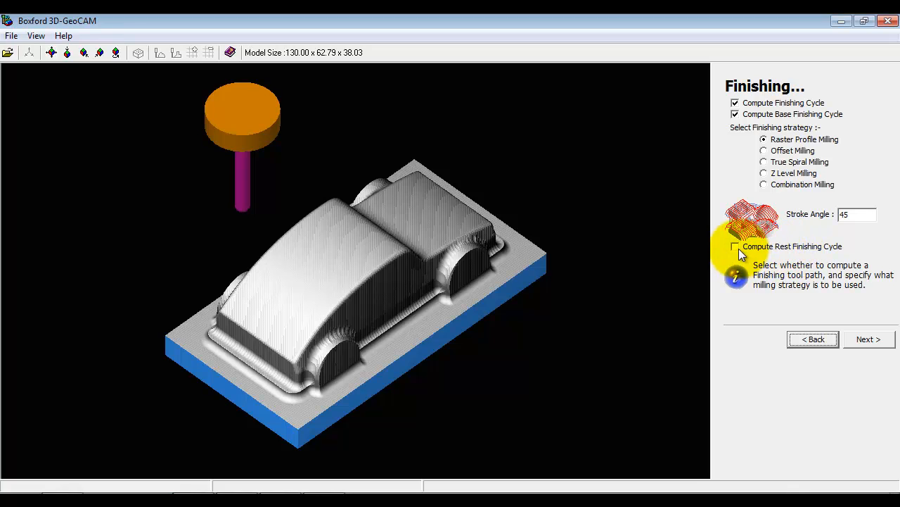
mouse_move(753, 253)
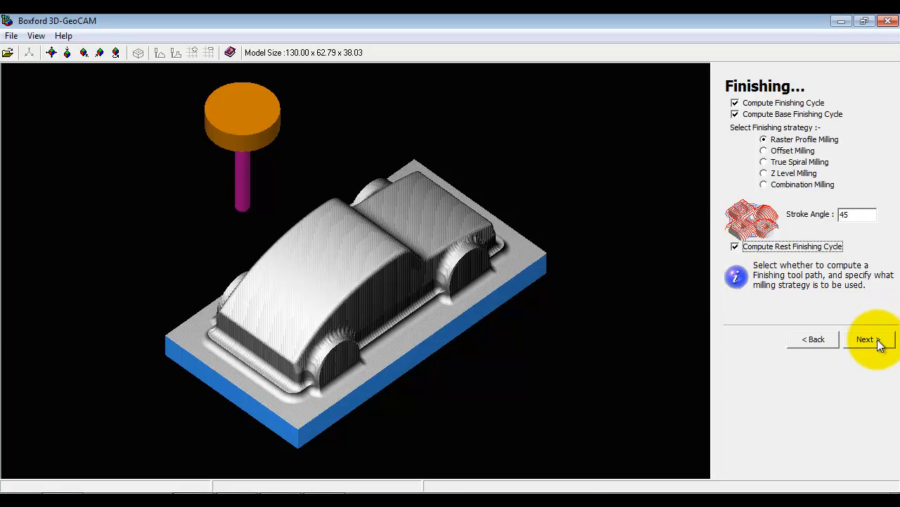
Compute tool paths including rest finishing, then hide the dense toolpath lines
left_click(871, 337)
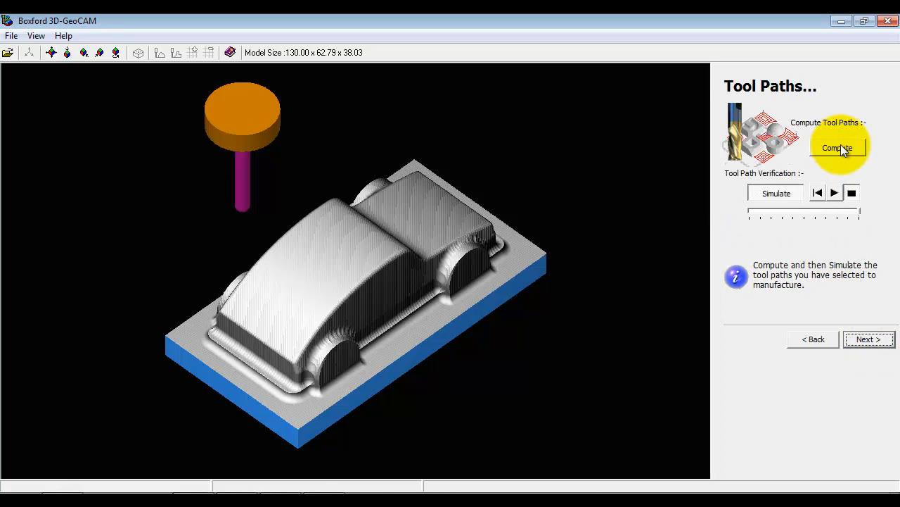
left_click(839, 147)
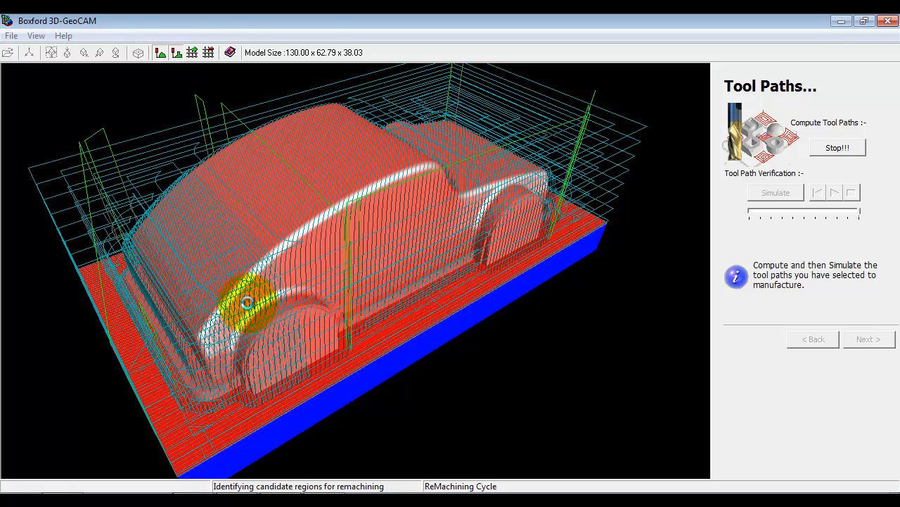
mouse_move(643, 265)
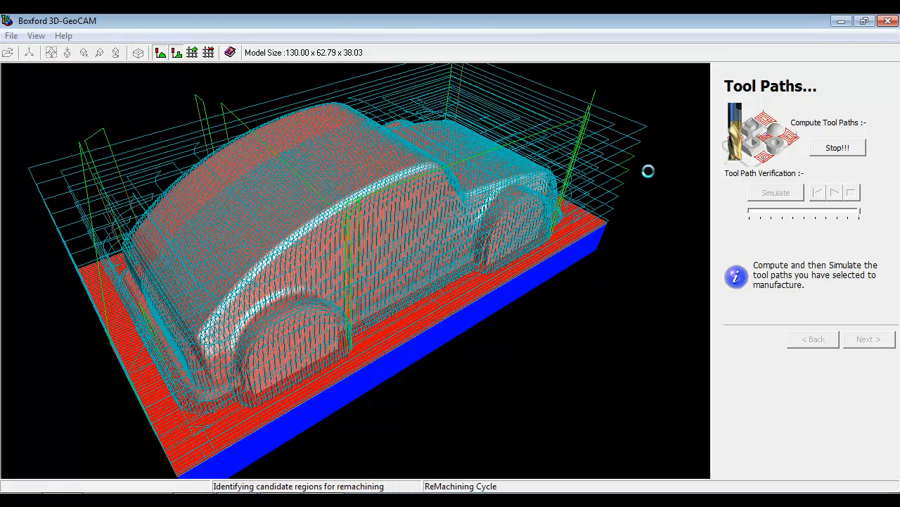
mouse_move(537, 425)
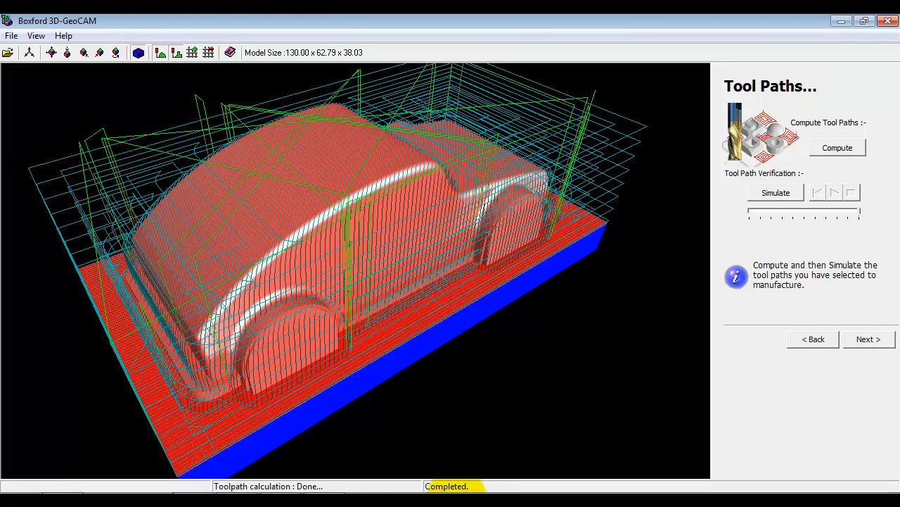
left_click(176, 52)
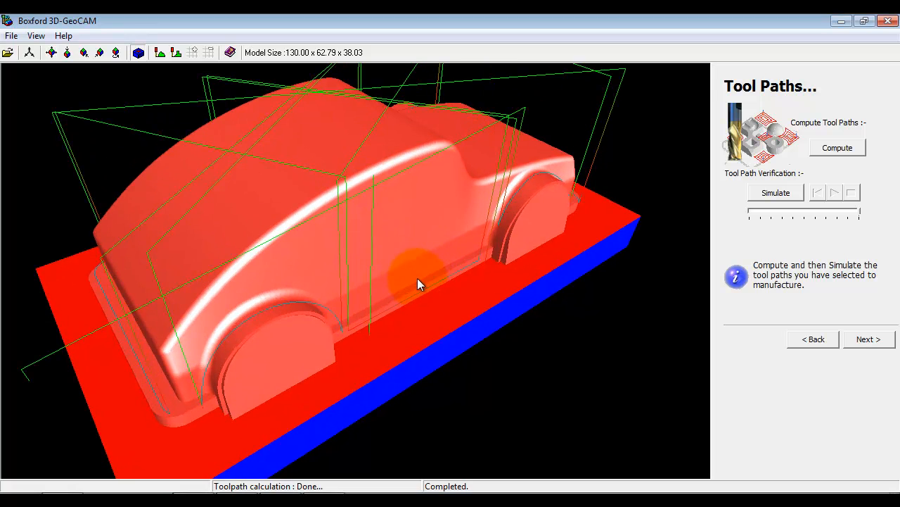
mouse_move(487, 265)
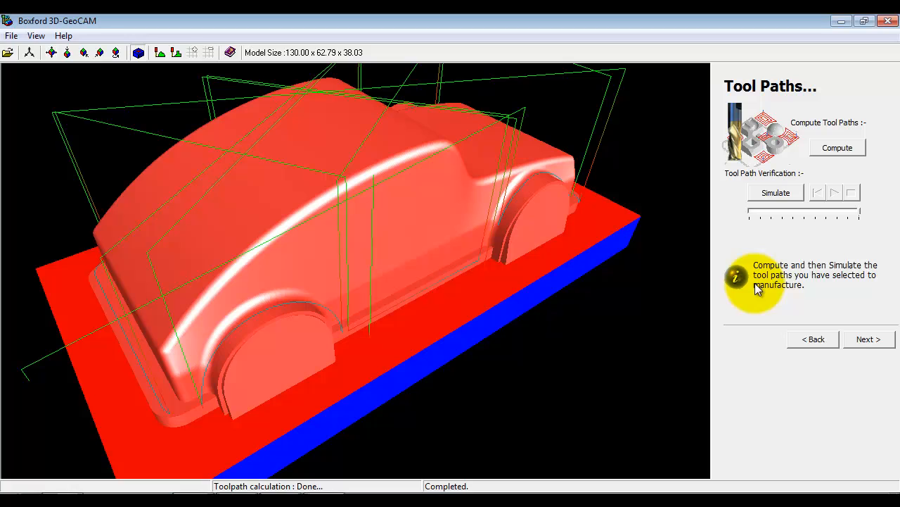
Load the raw stock block and play the rest-finishing machining simulation
left_click(835, 191)
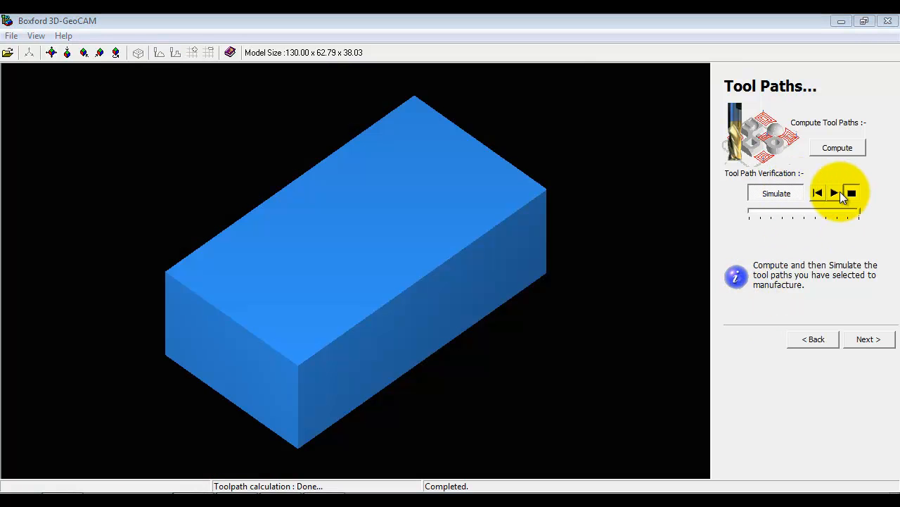
left_click(834, 193)
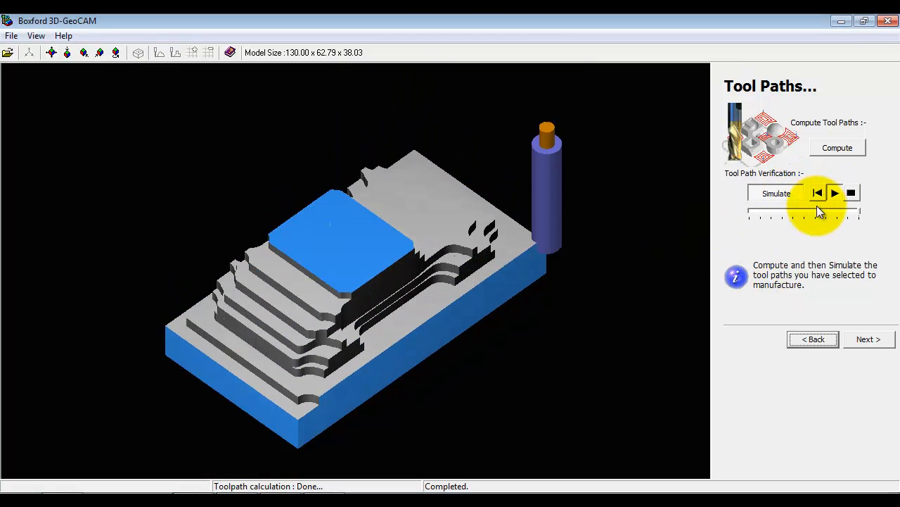
left_click(836, 192)
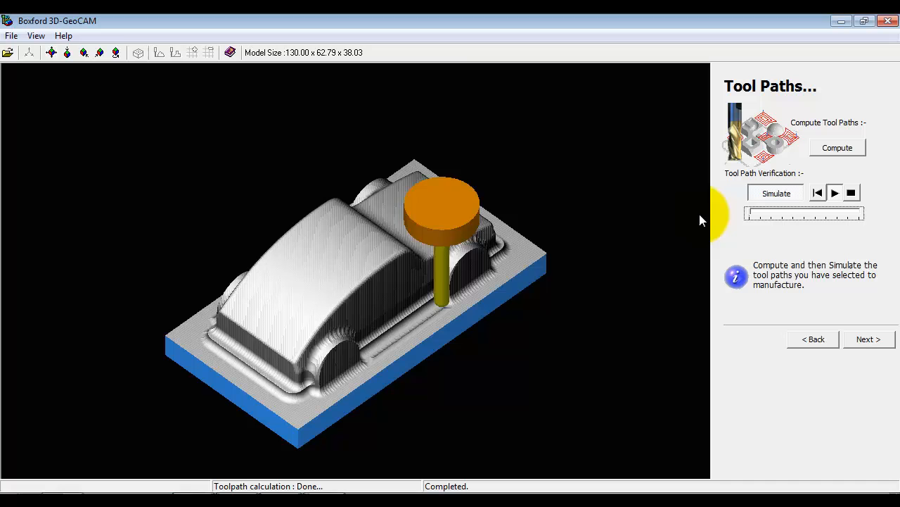
left_click(777, 193)
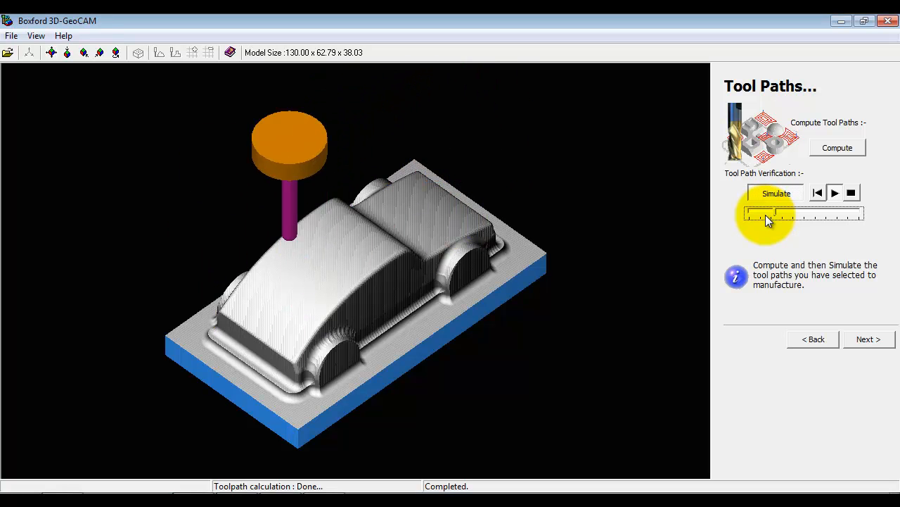
Adjust the simulation playback speed as the cutter finishes the car
left_click(836, 191)
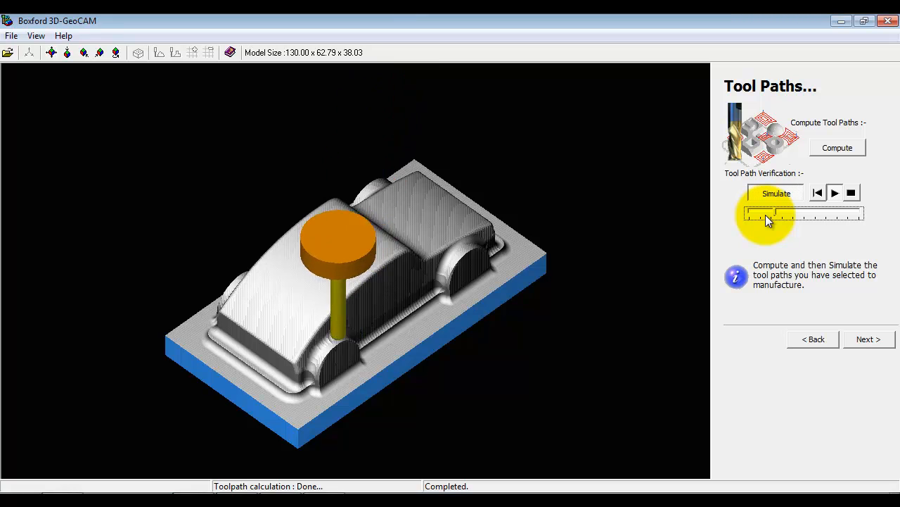
left_click(834, 191)
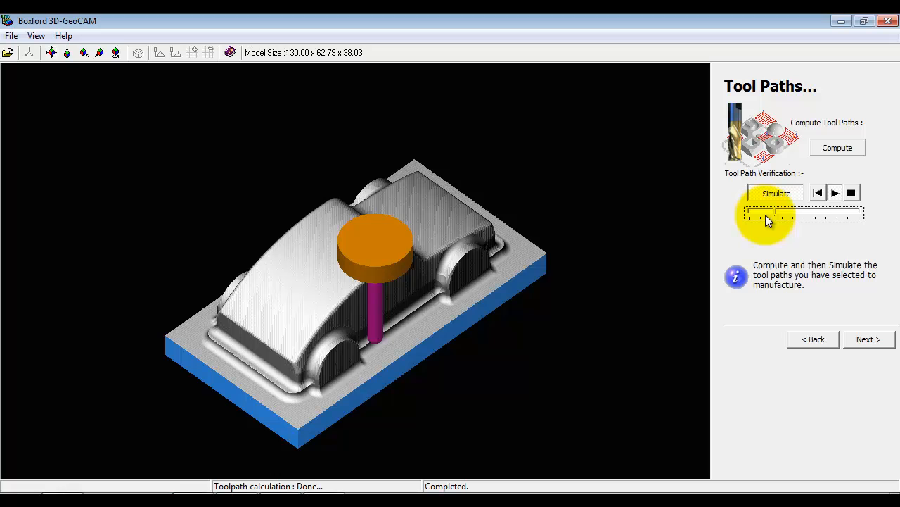
left_click(835, 192)
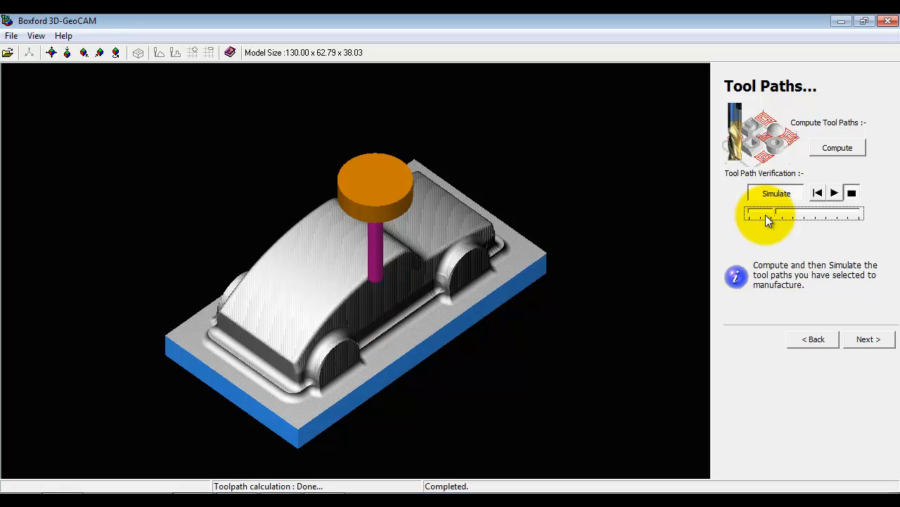
left_click(870, 338)
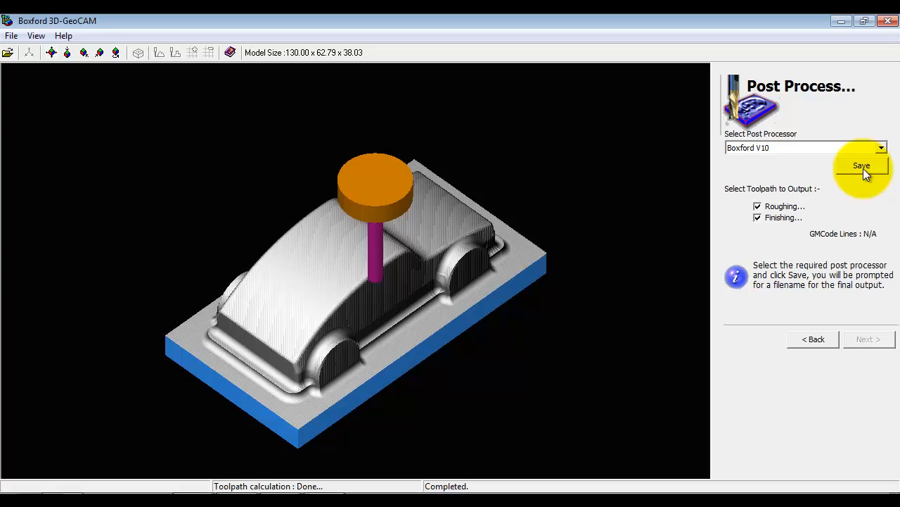
Save the Boxford V10 roughing and finishing program as a CNC file
left_click(861, 166)
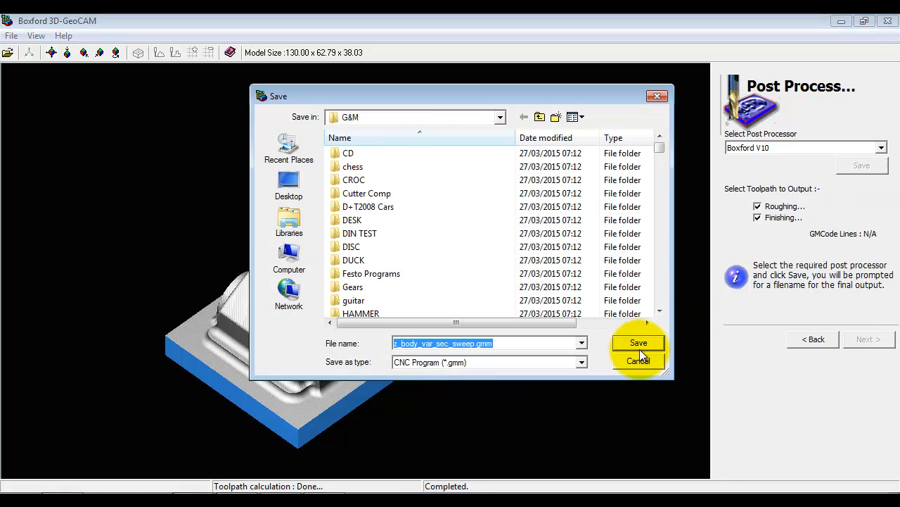
left_click(639, 344)
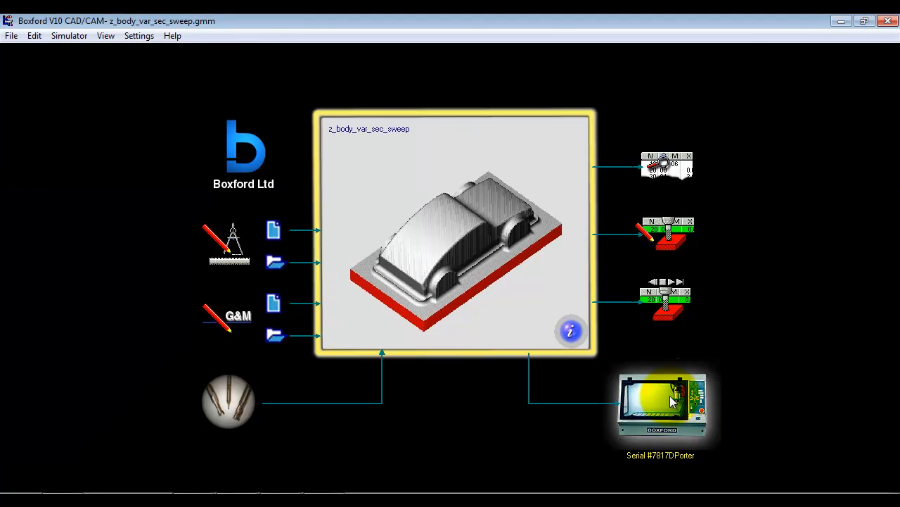
mouse_move(672, 401)
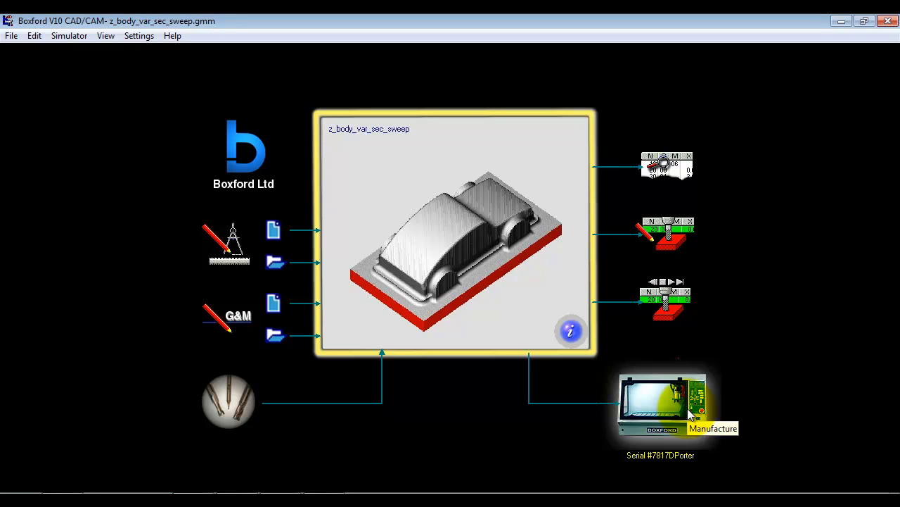
mouse_move(386, 450)
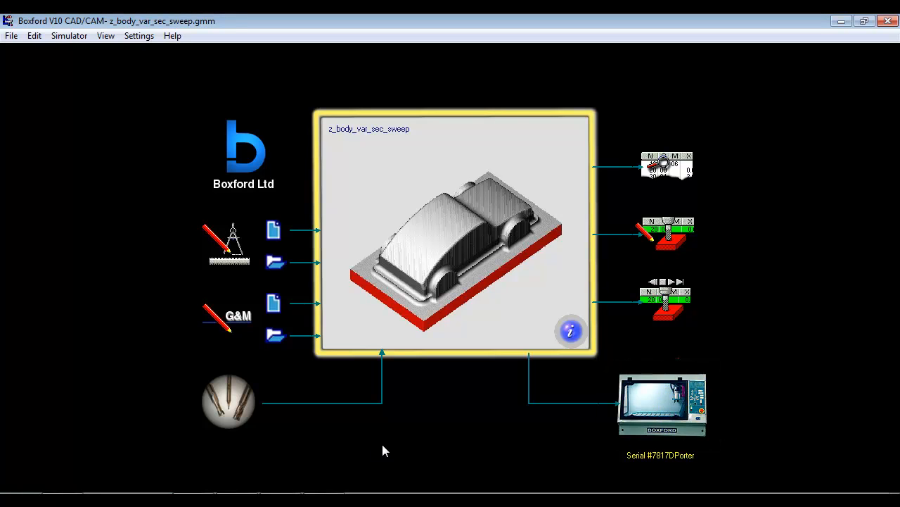
mouse_move(429, 443)
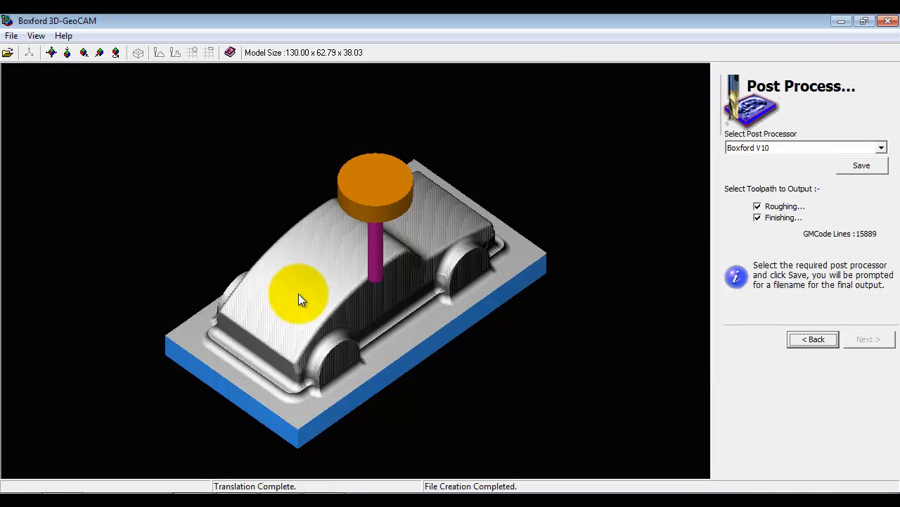
mouse_move(406, 214)
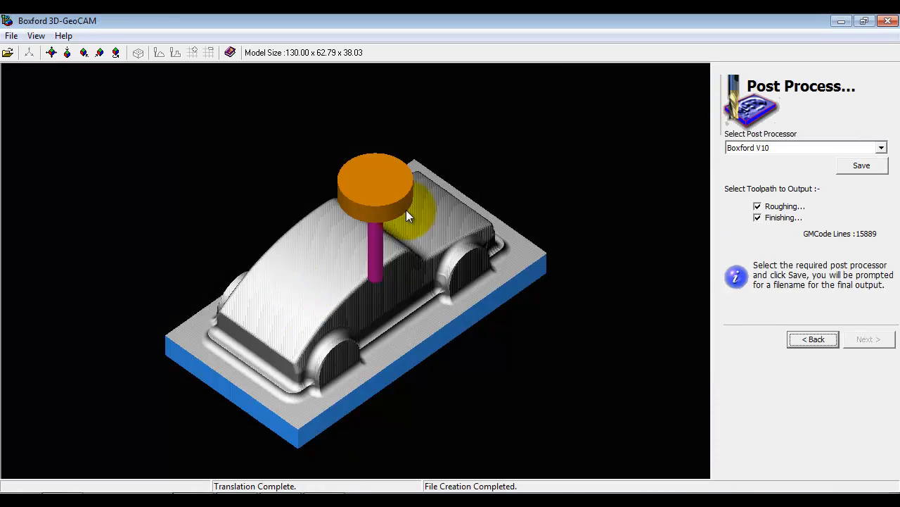
Go back to the finishing page with raster milling at 45° and rest finishing
left_click(814, 339)
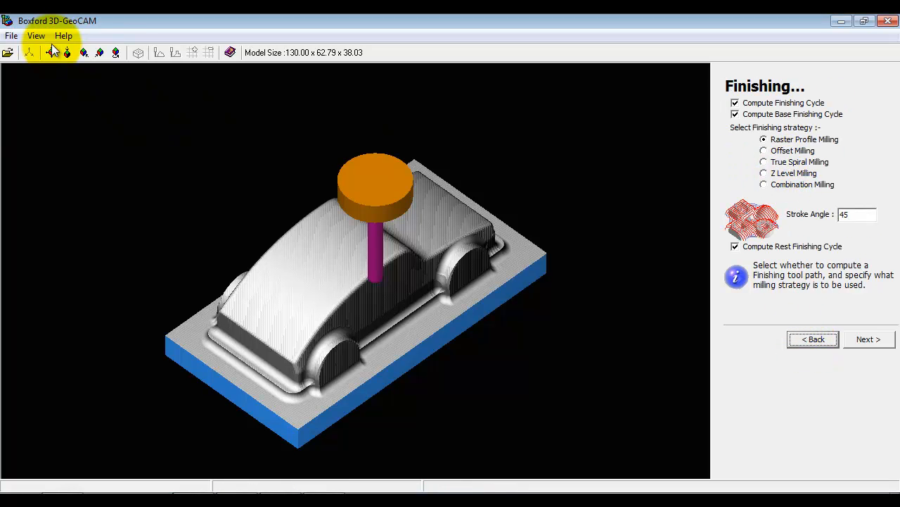
left_click(37, 35)
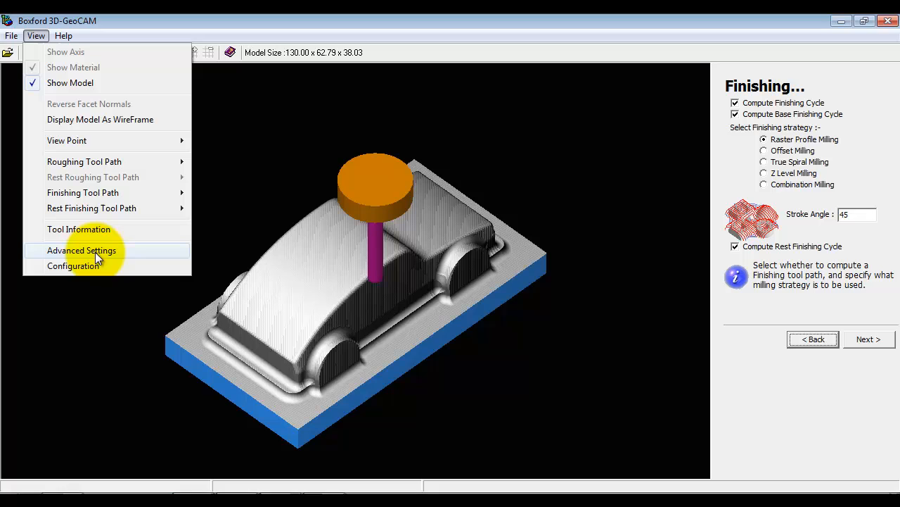
left_click(82, 250)
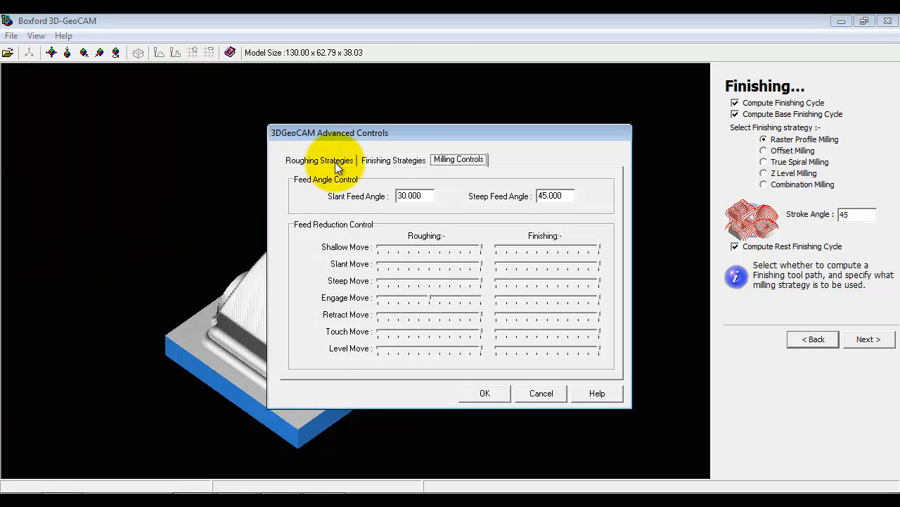
left_click(394, 160)
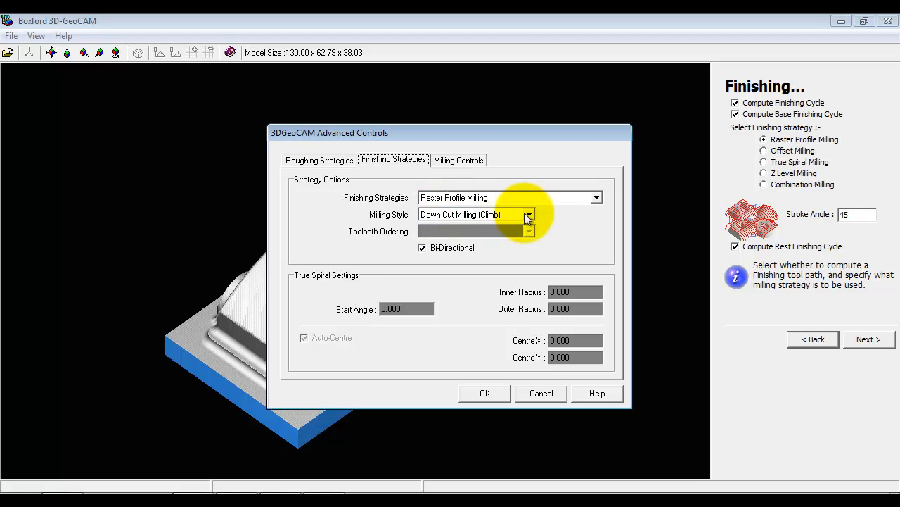
left_click(529, 214)
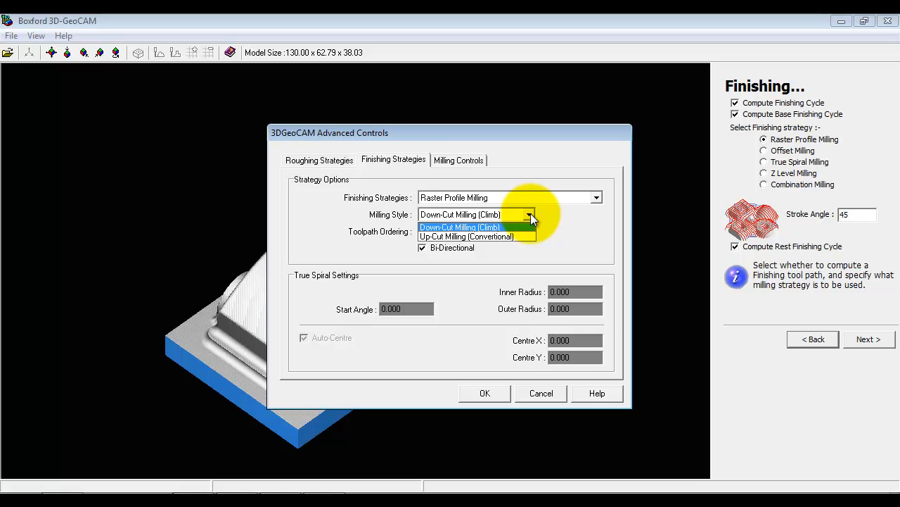
left_click(459, 227)
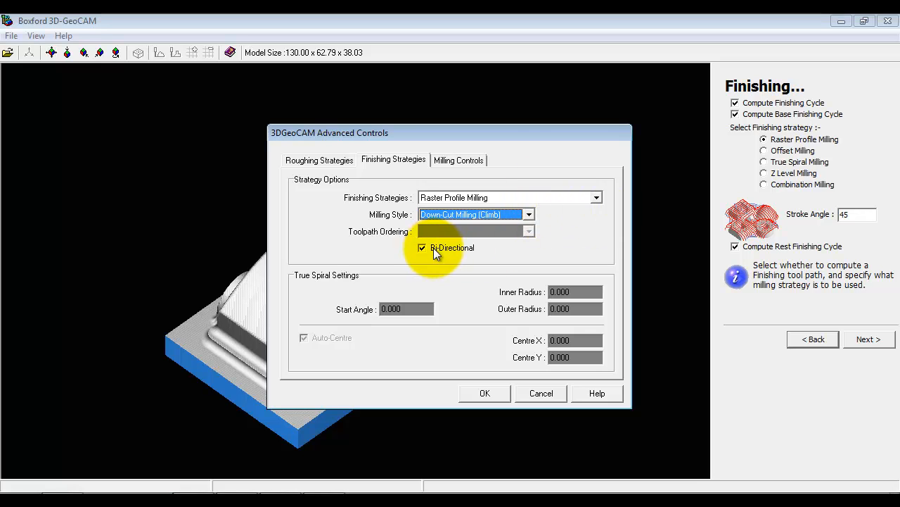
mouse_move(443, 253)
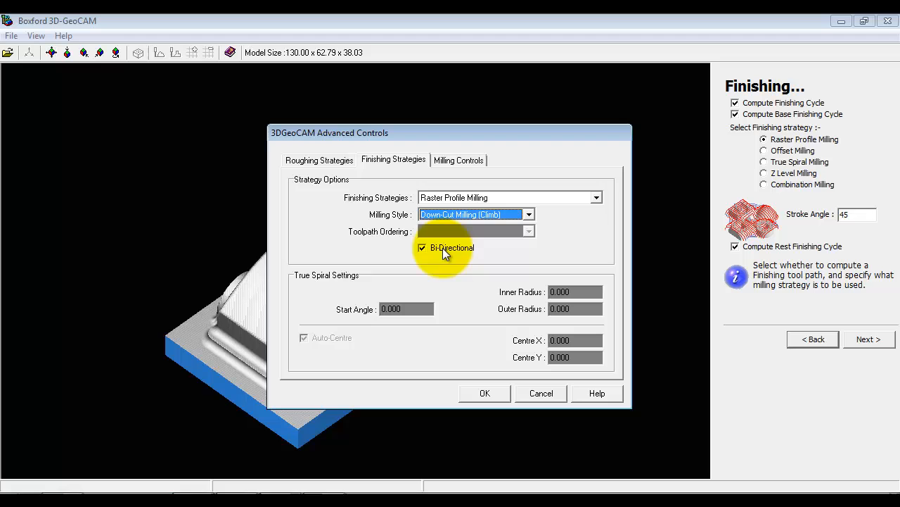
left_click(596, 196)
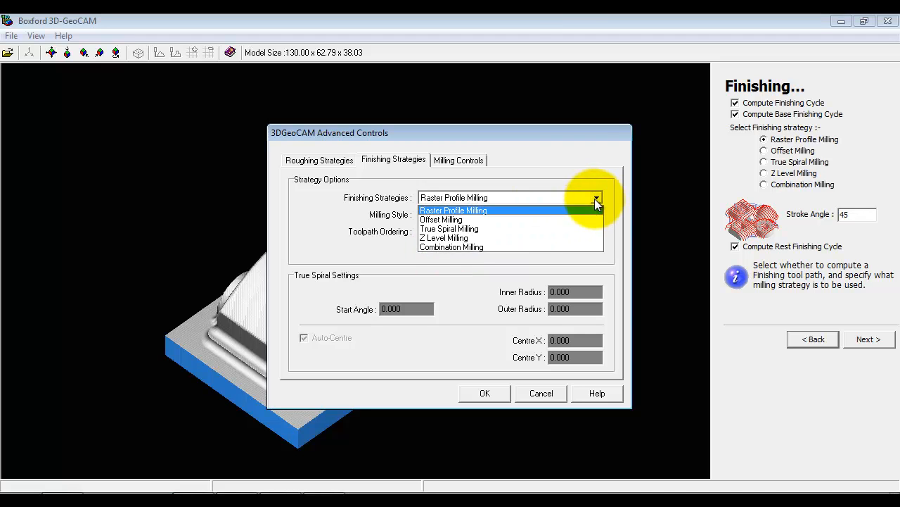
left_click(449, 228)
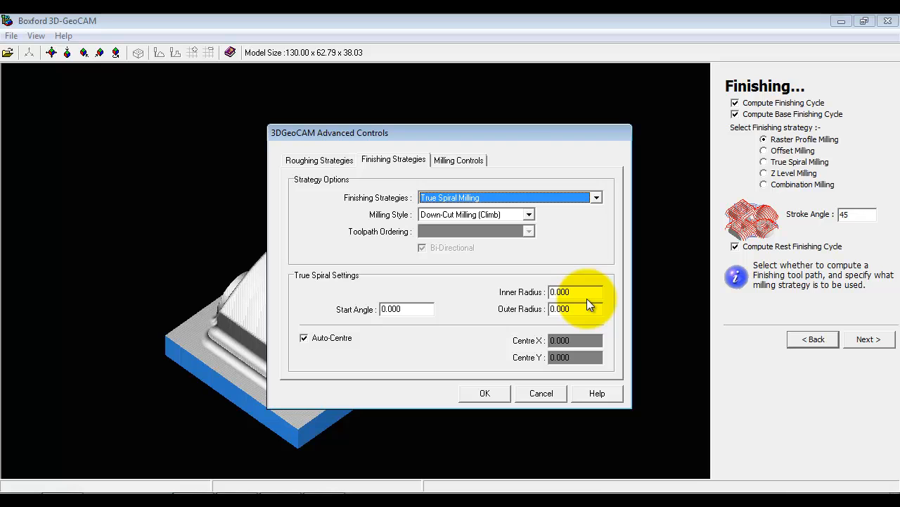
mouse_move(477, 231)
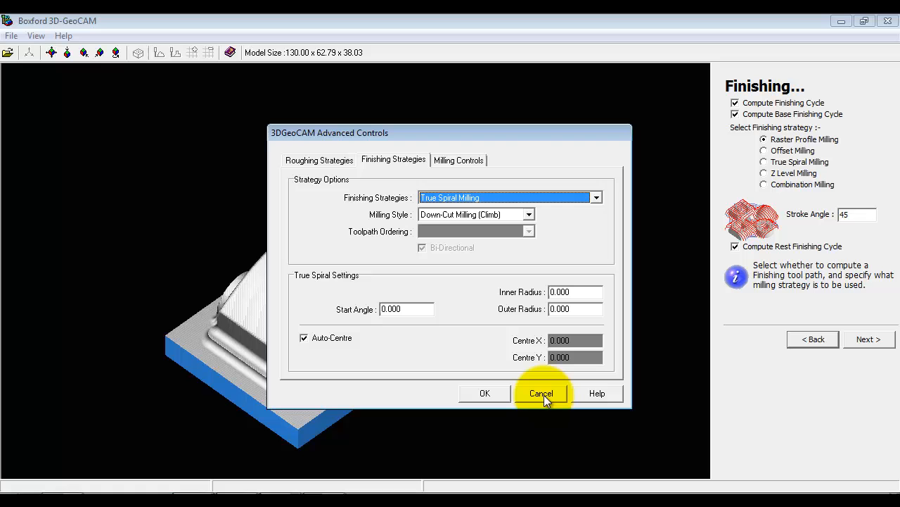
left_click(540, 393)
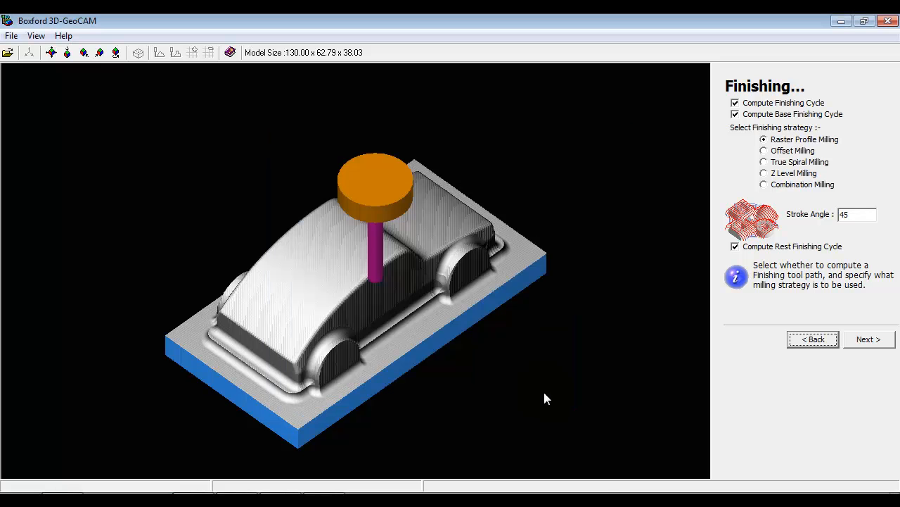